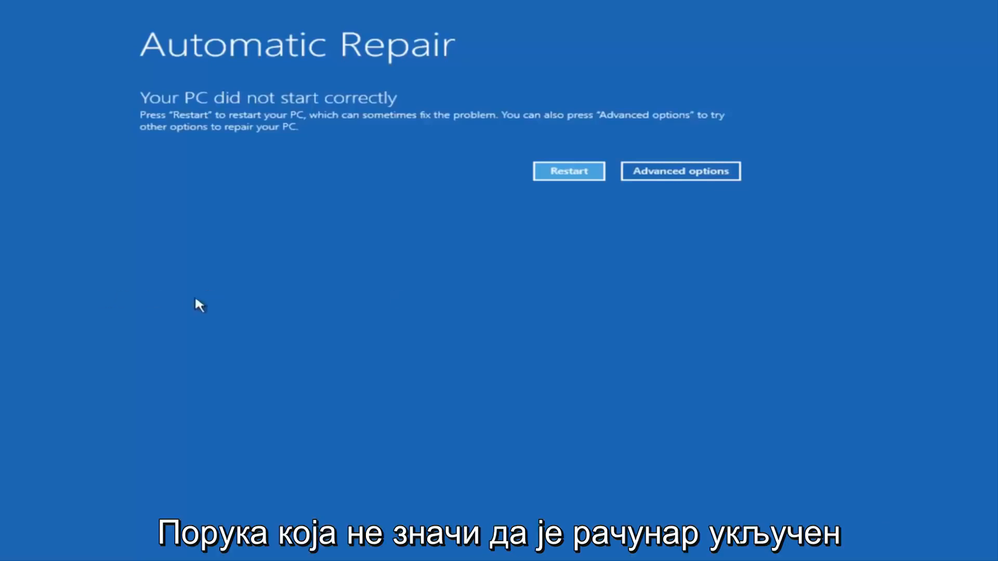
mouse_move(298, 114)
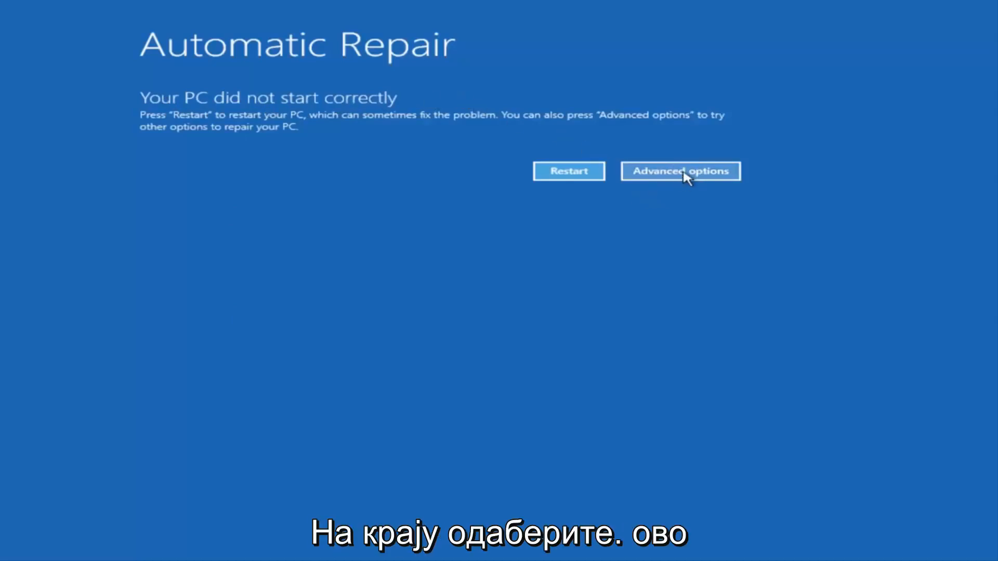
Choose Advanced options on the Automatic Repair screen to reach the recovery options menu
click(680, 171)
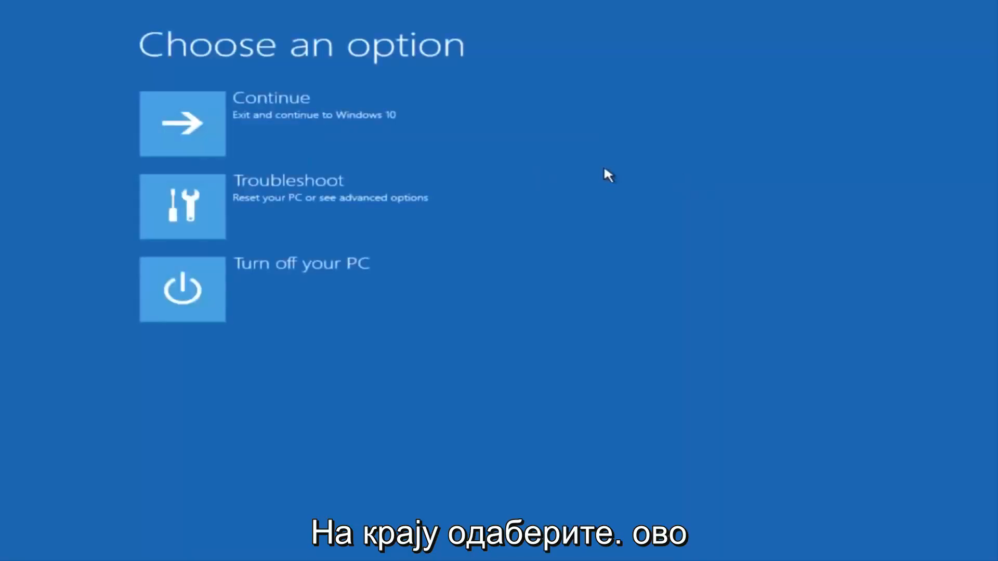
mouse_move(353, 72)
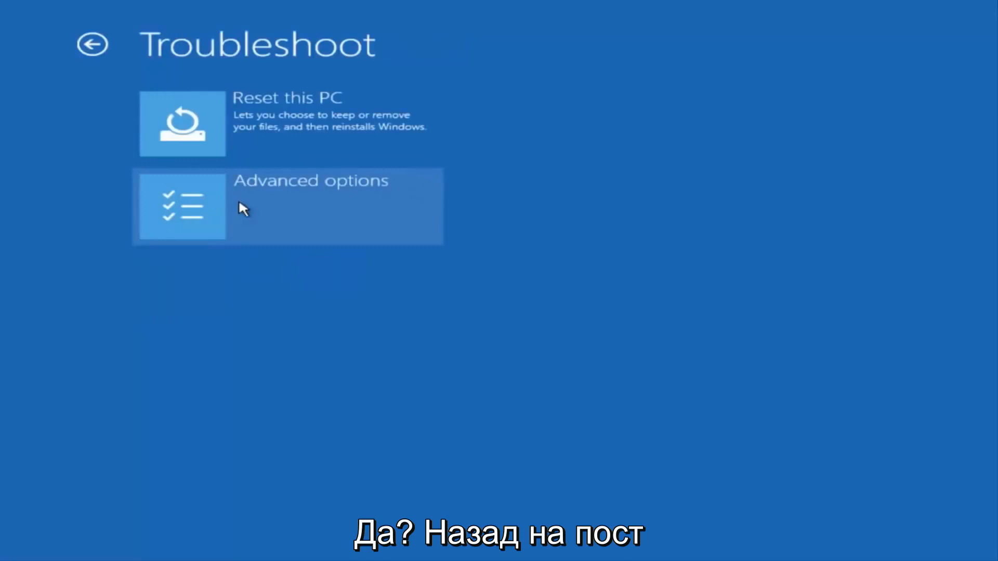
mouse_move(268, 36)
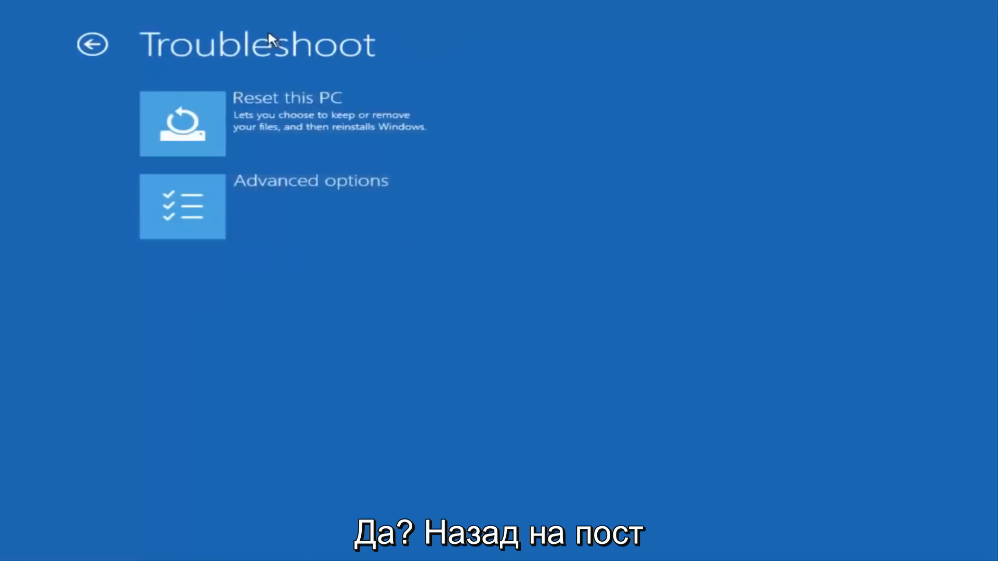
mouse_move(269, 193)
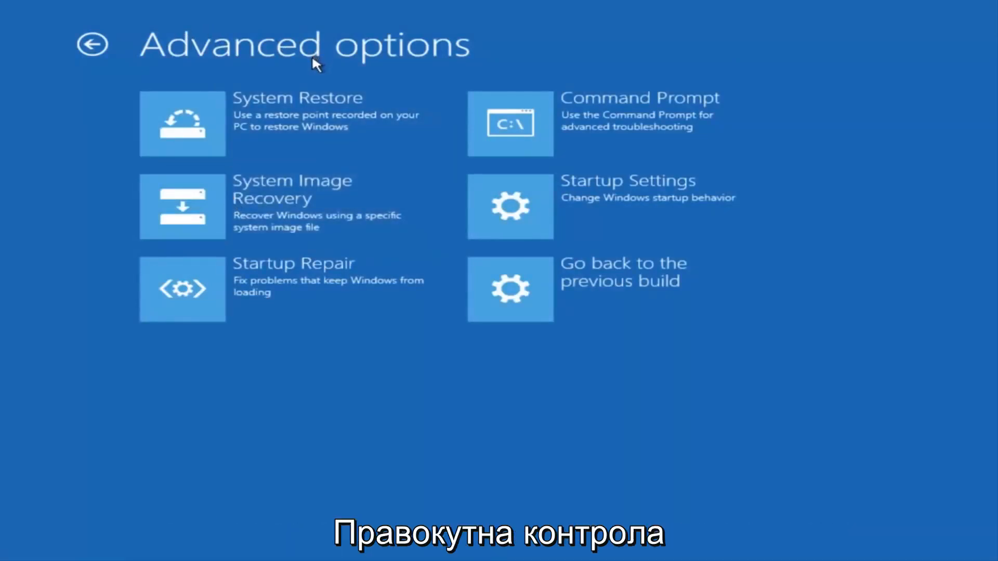
mouse_move(551, 124)
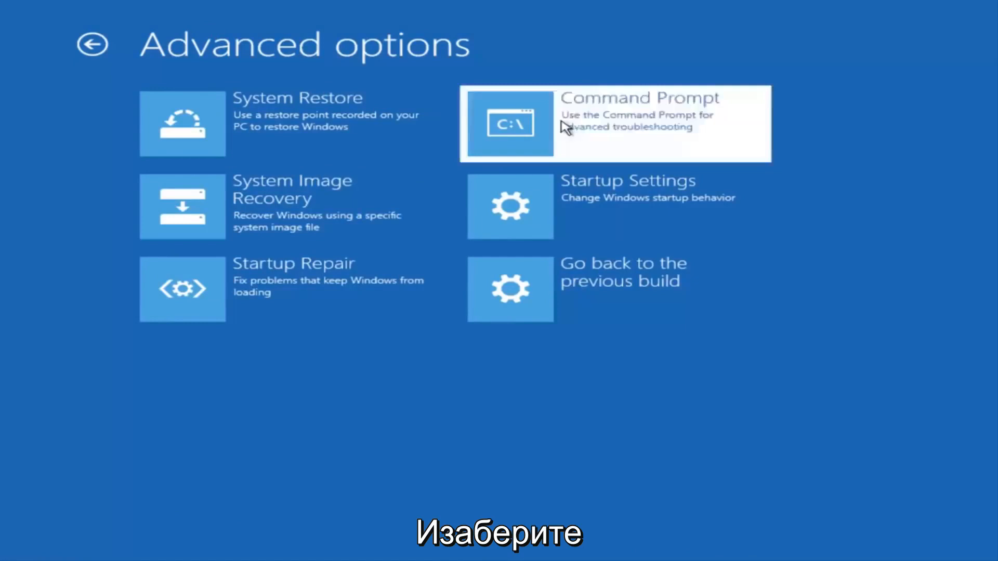
Open Command Prompt, switch to drive C:, and start a dir command
click(625, 125)
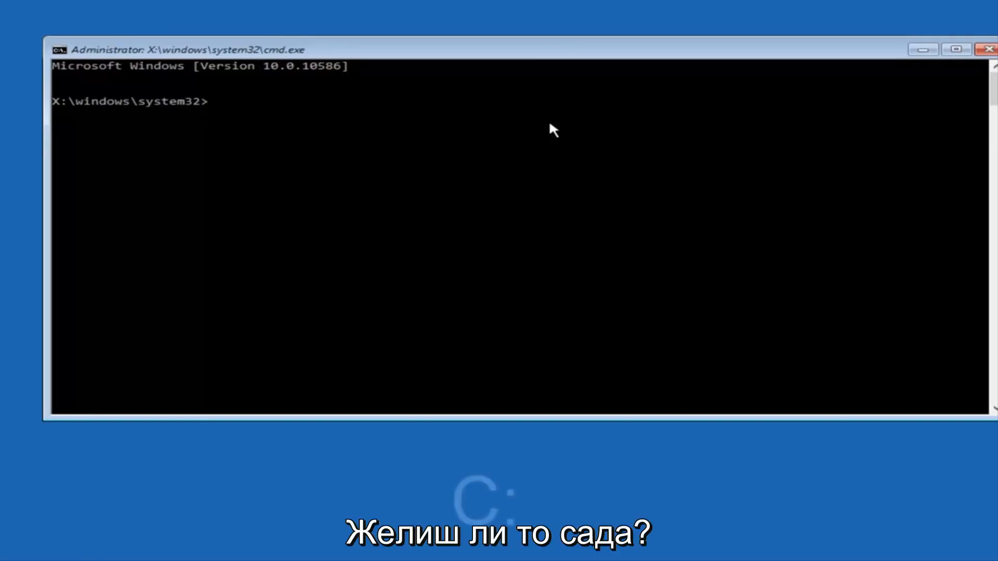
text(c)
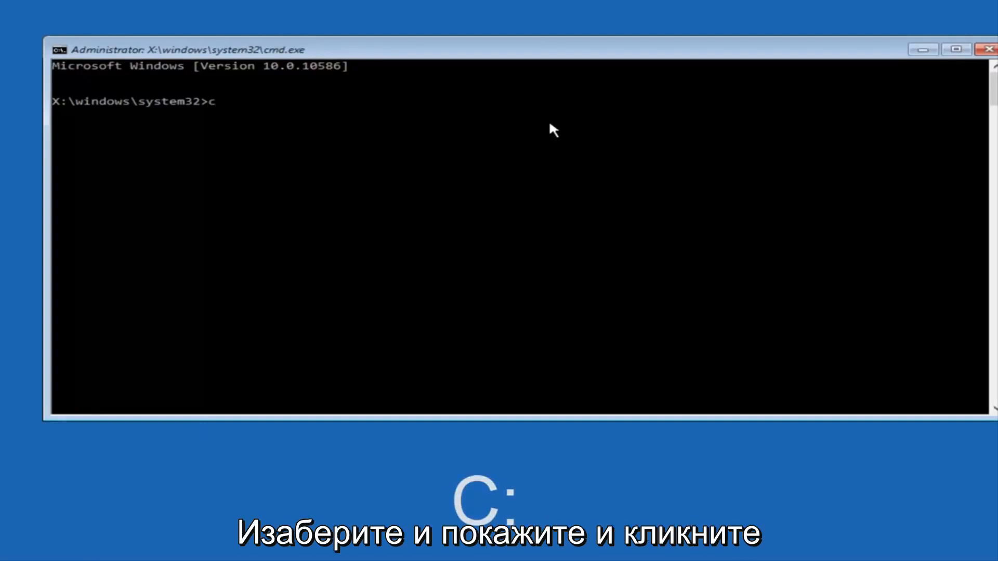
text(:)
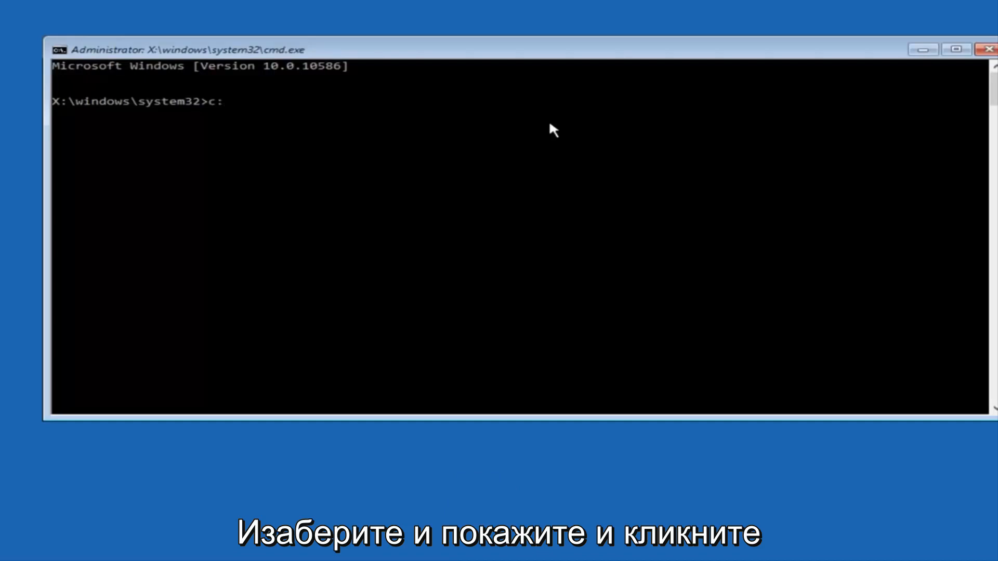
key(enter)
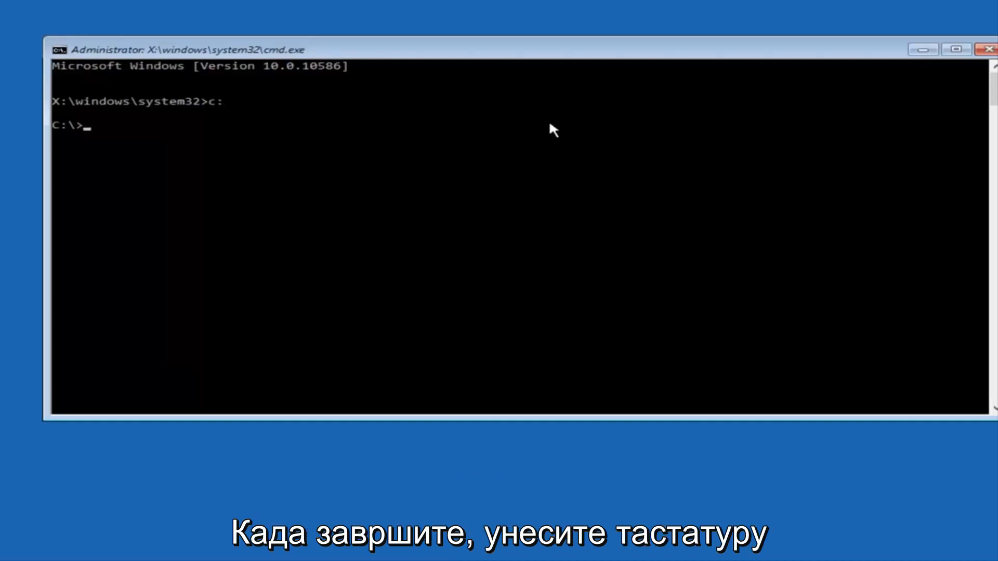
text(dir)
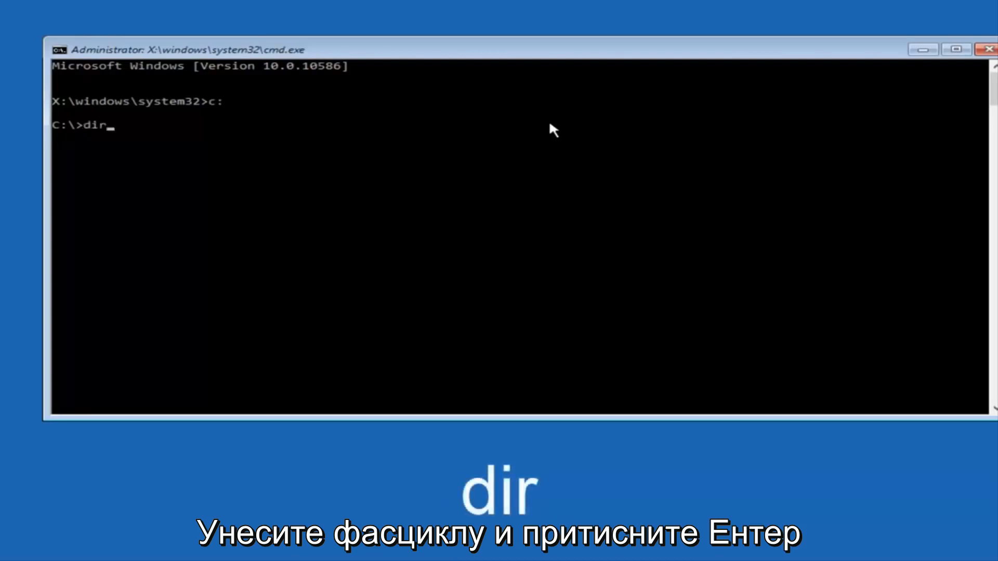
Run dir to list PerfLogs, Program Files, Users and Windows on C:
key(Enter)
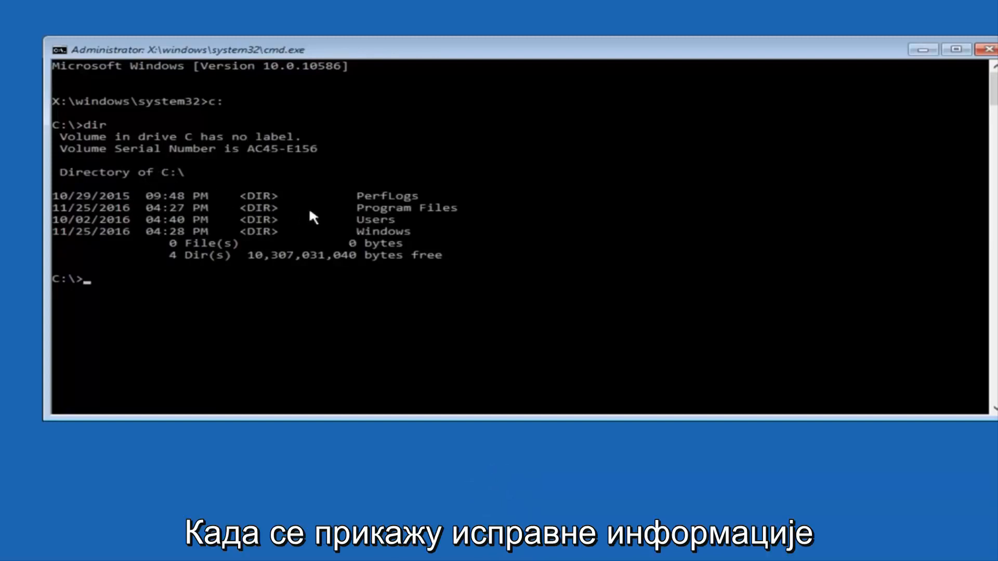
mouse_move(393, 220)
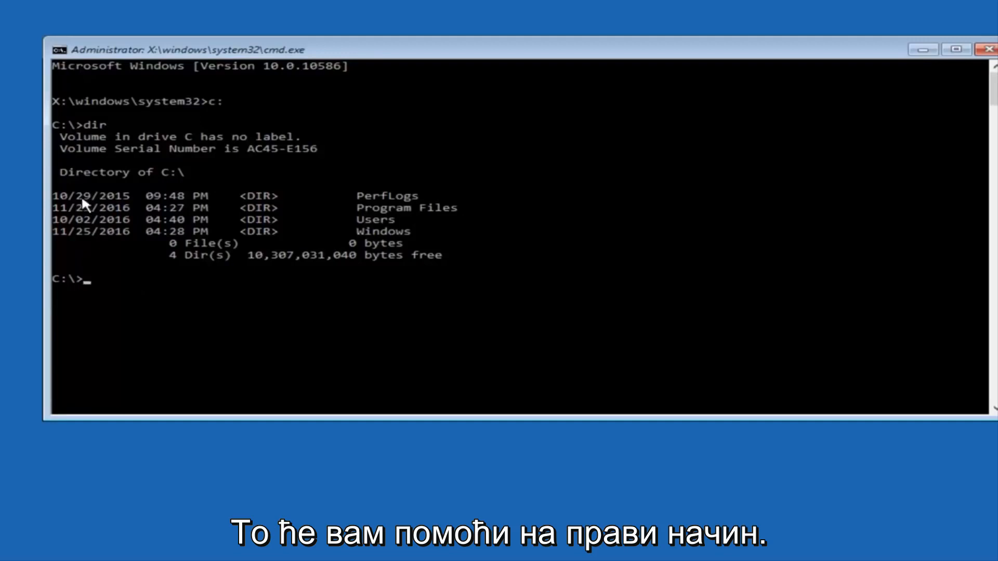
mouse_move(115, 297)
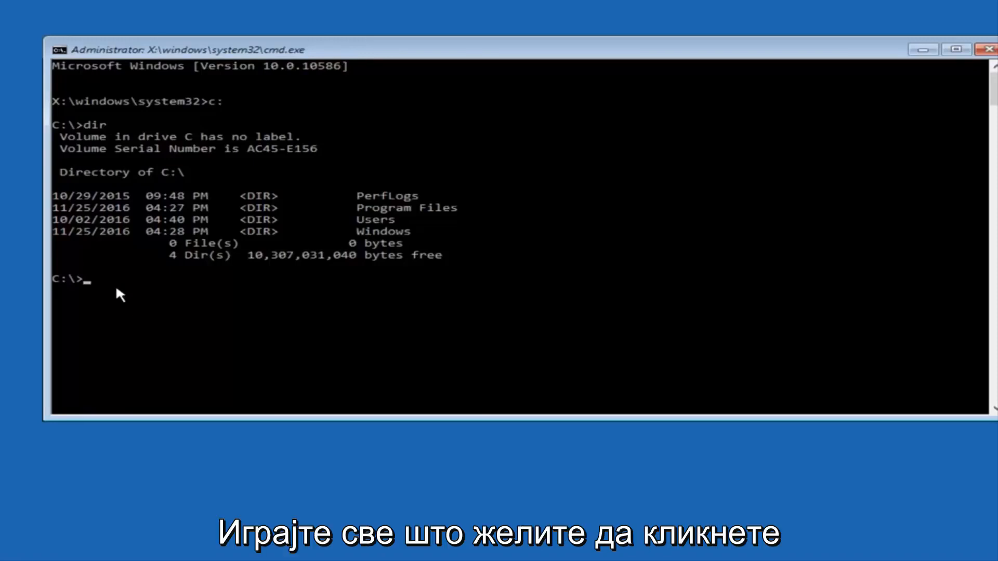
Change directory to C:\Windows\System32\config with cd
text(cd)
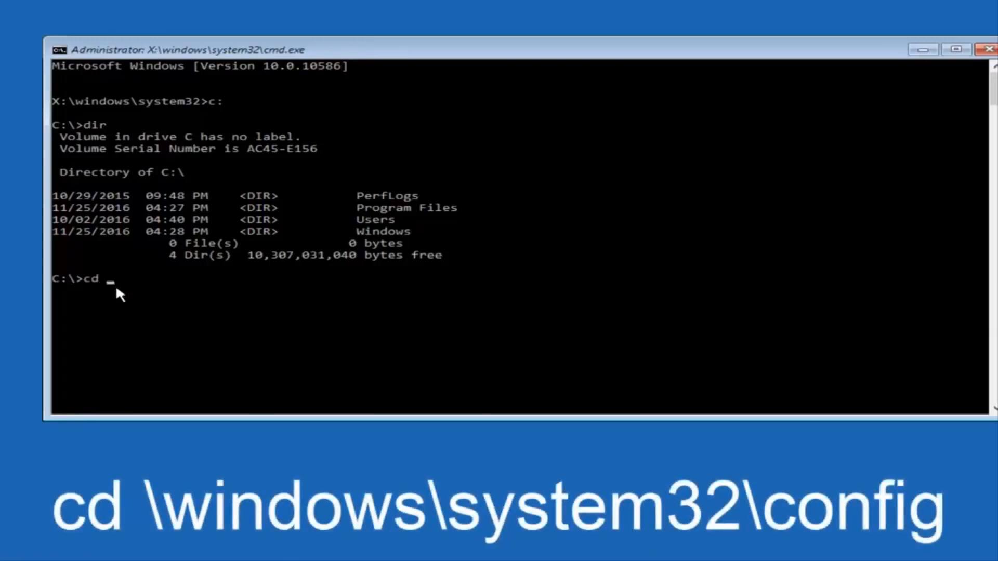
text(\)
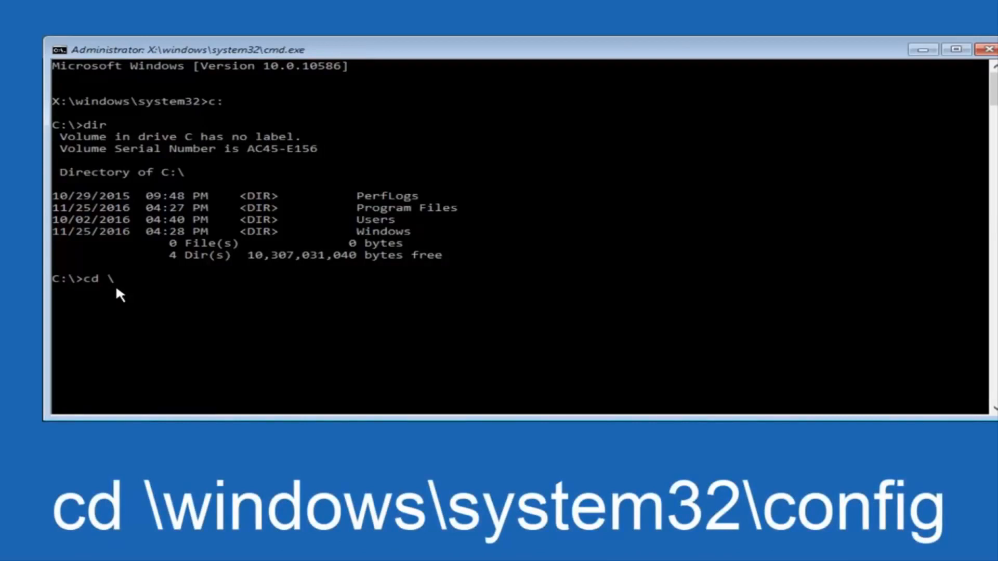
text(windows)
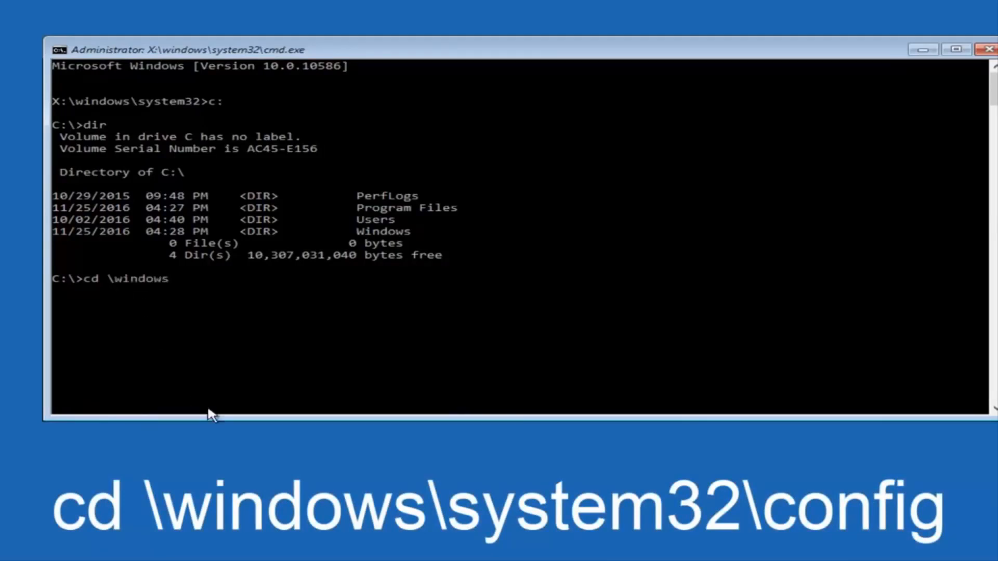
text(\s)
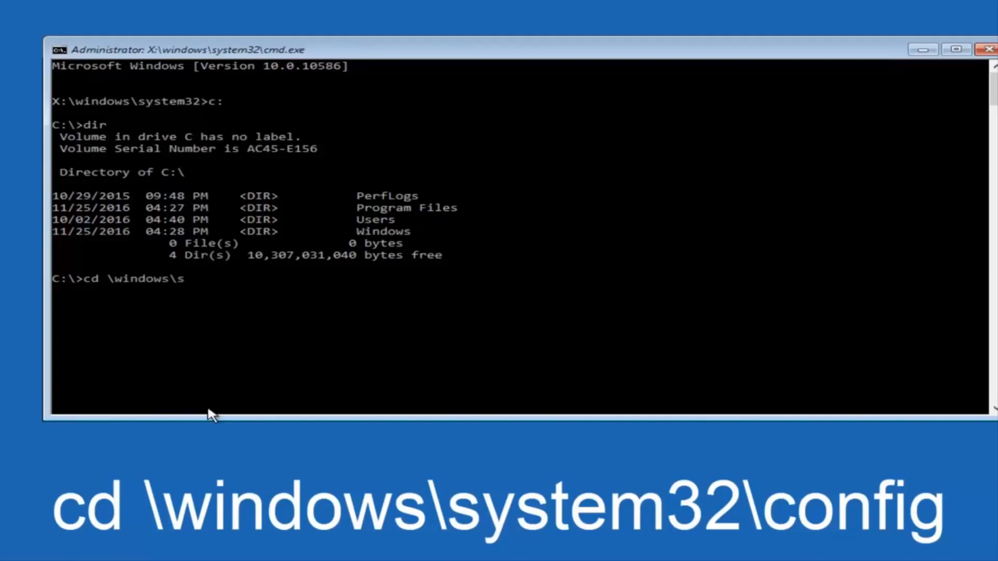
text(ystem32)
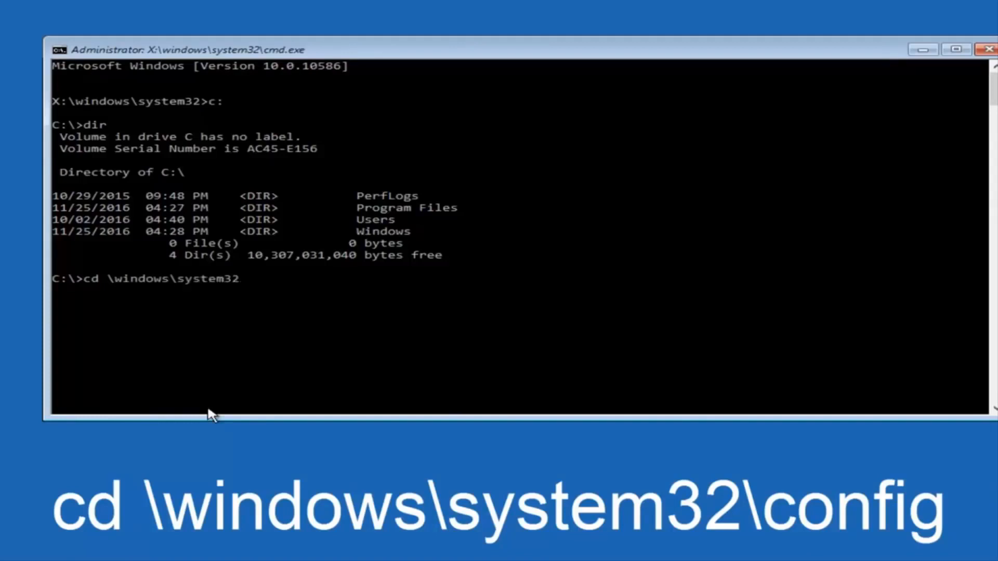
text(\)
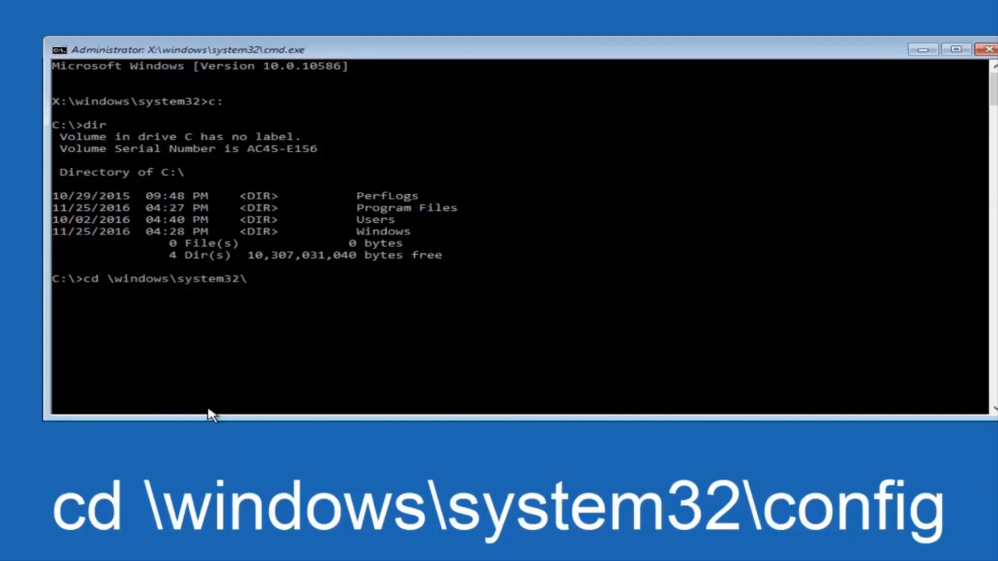
text(c)
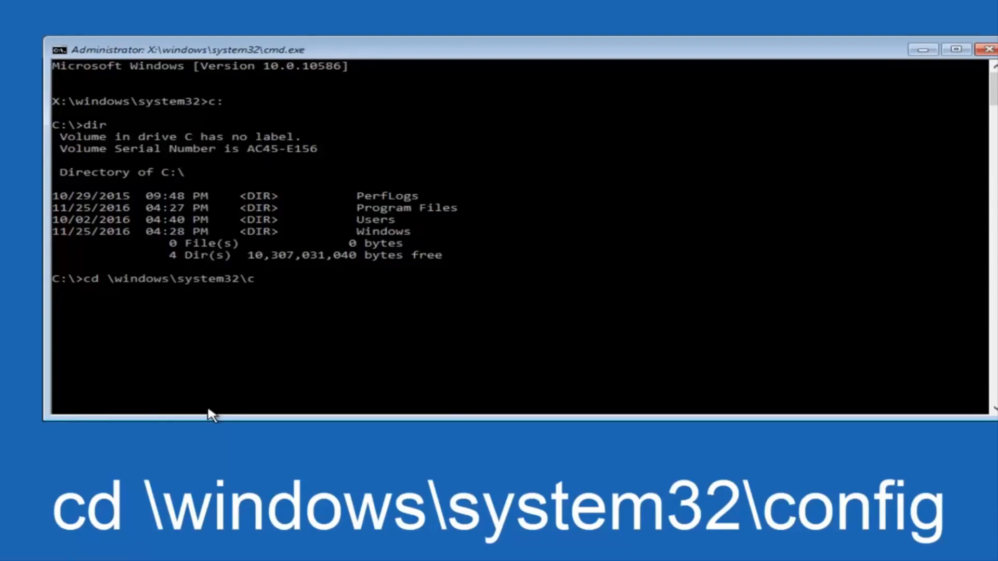
text(onfig)
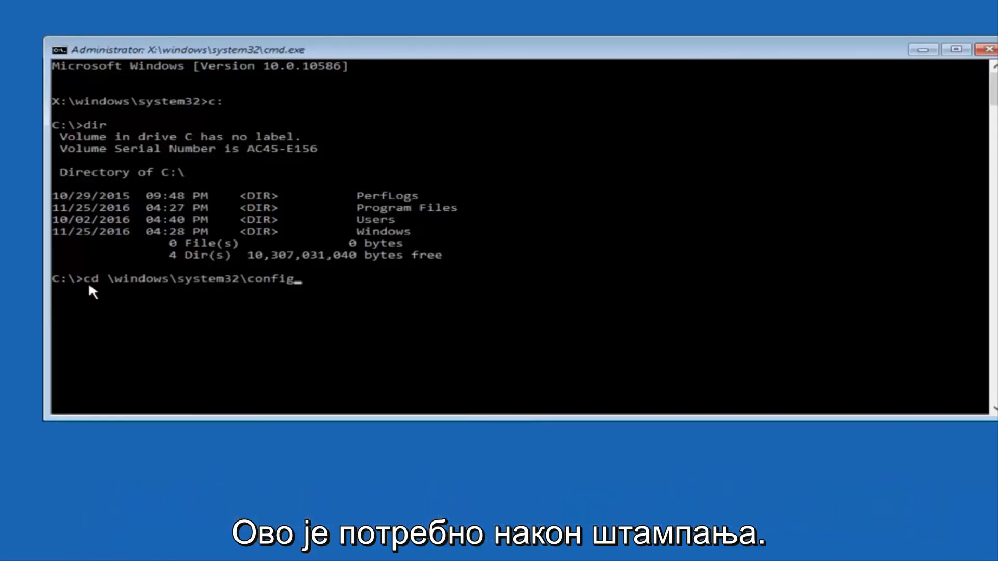
key(Enter)
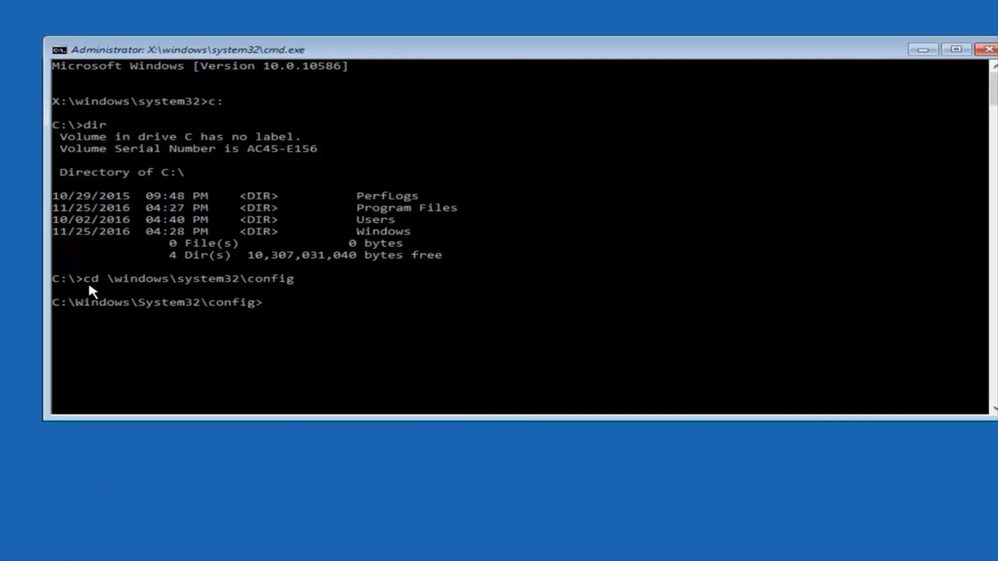
mouse_move(129, 319)
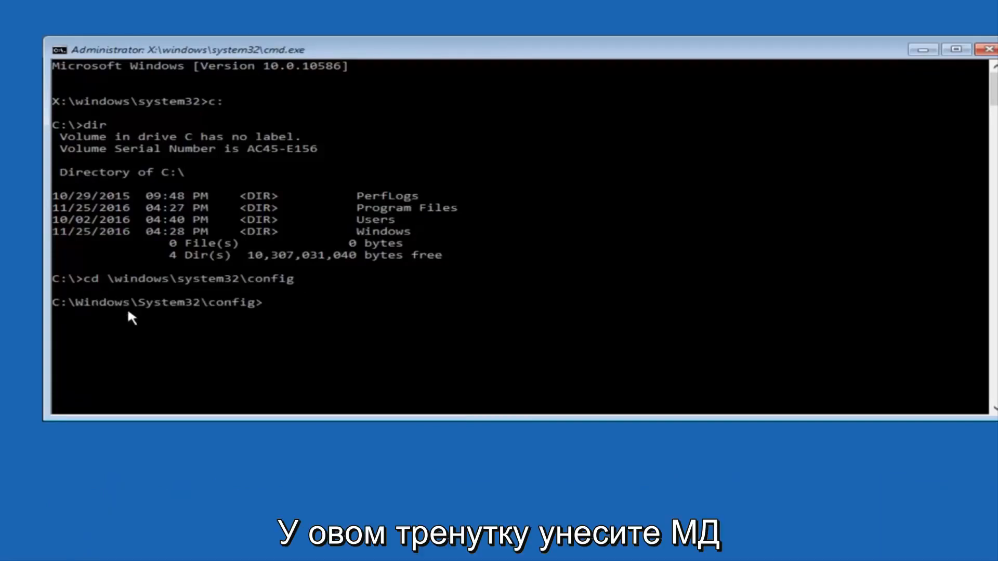
Enter the MD Backup command to make a Backup folder in config
text(MD)
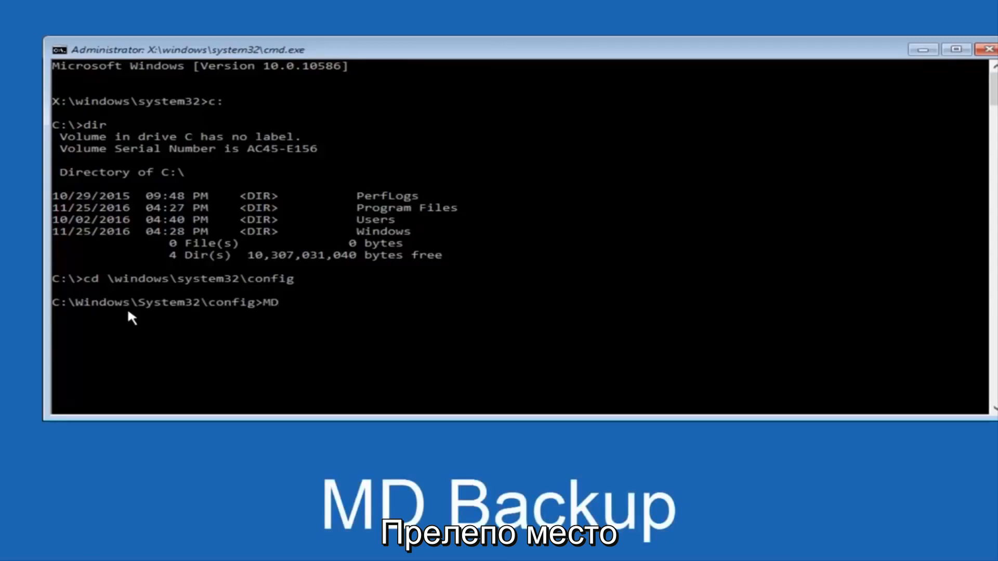
text(Backup)
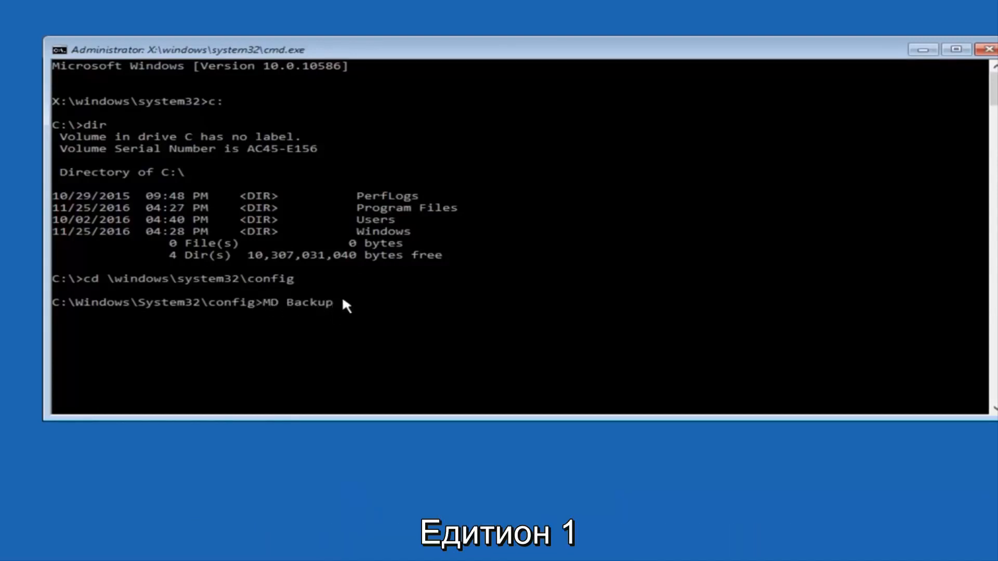
mouse_move(121, 312)
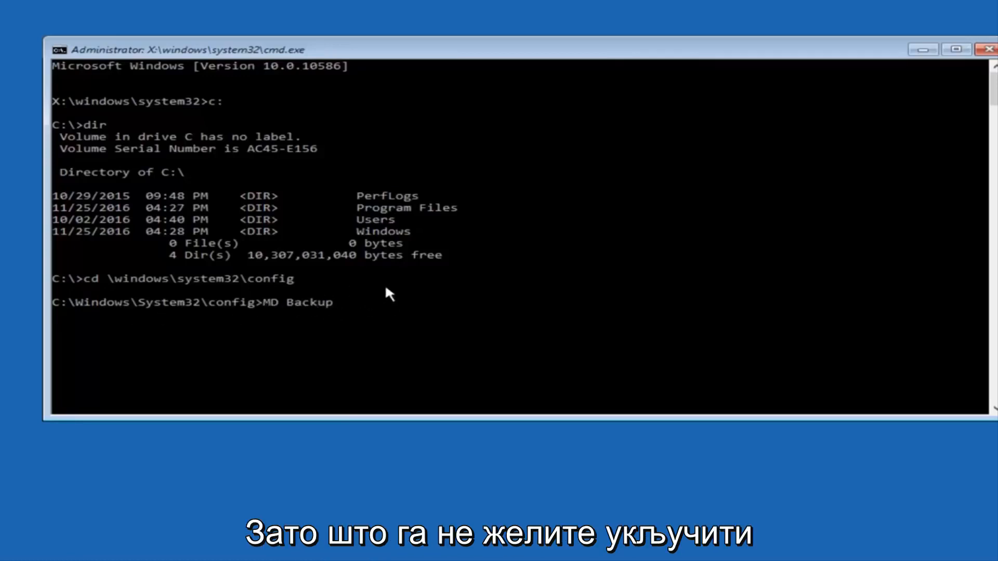
mouse_move(401, 306)
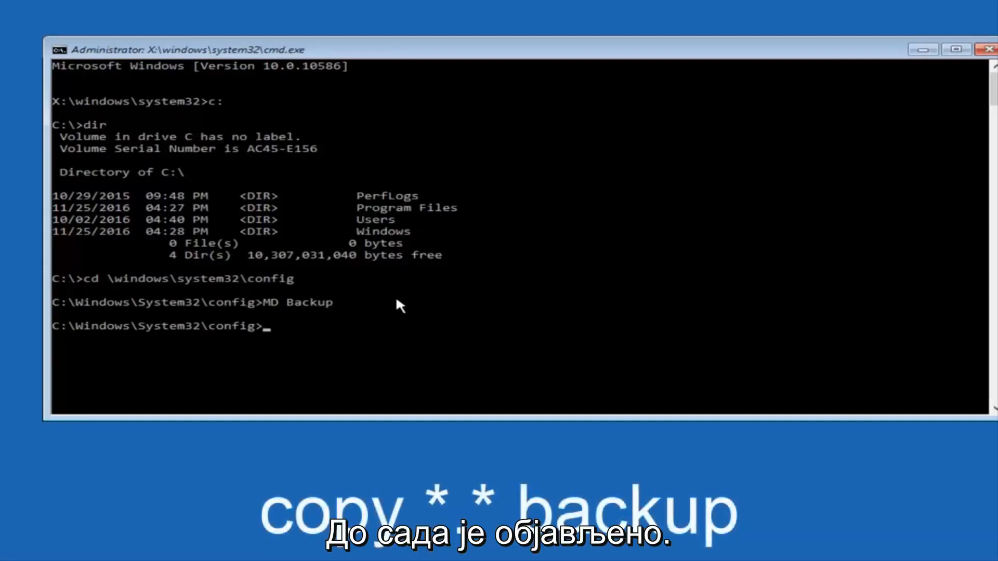
Copy all ten config files into Backup using copy *.* backup
text(copy)
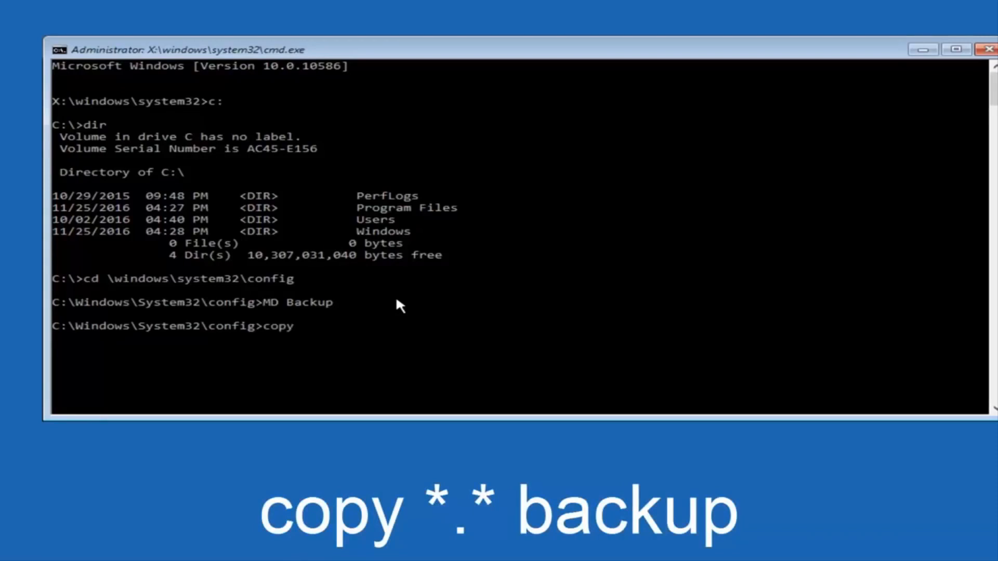
text(*)
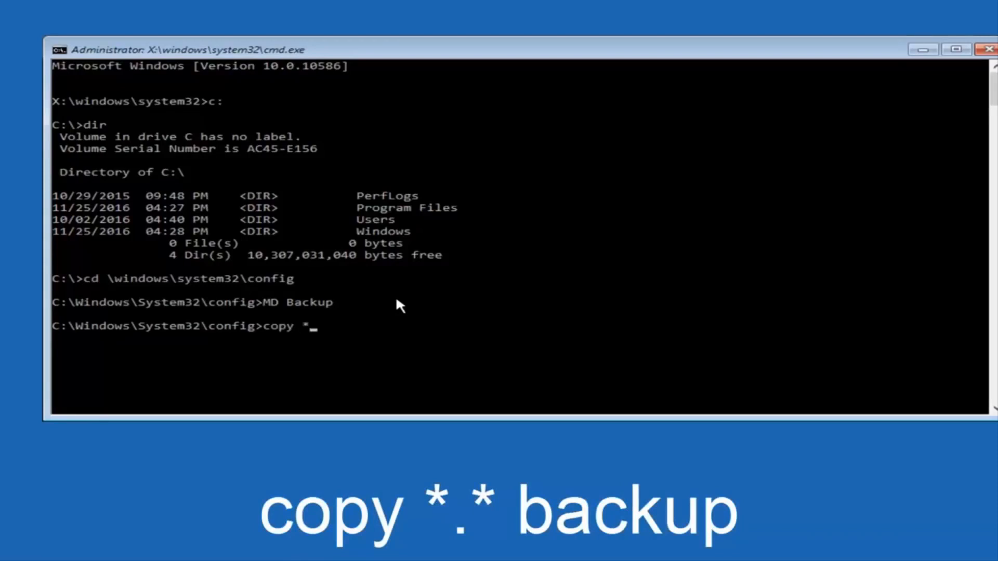
text(.)
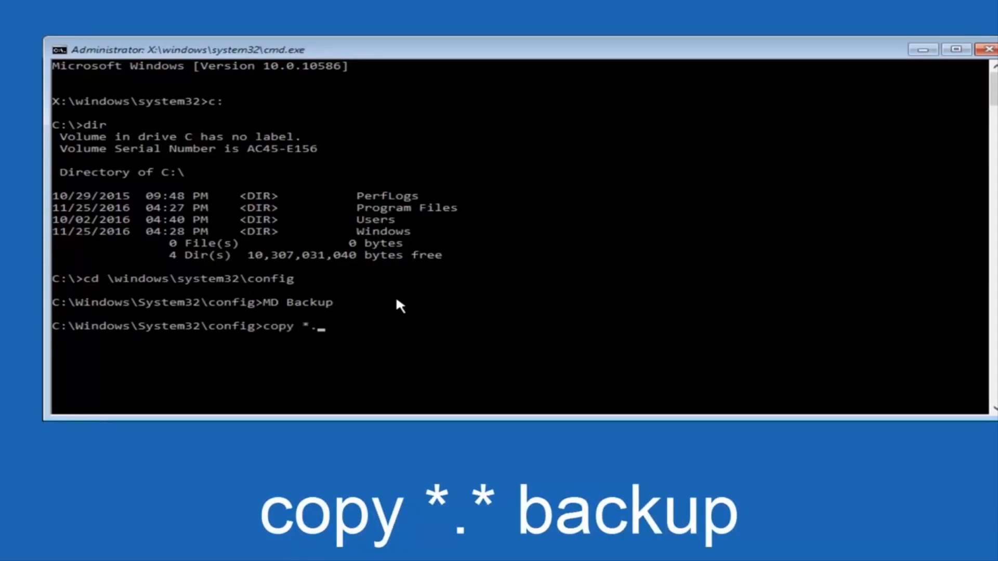
text(*)
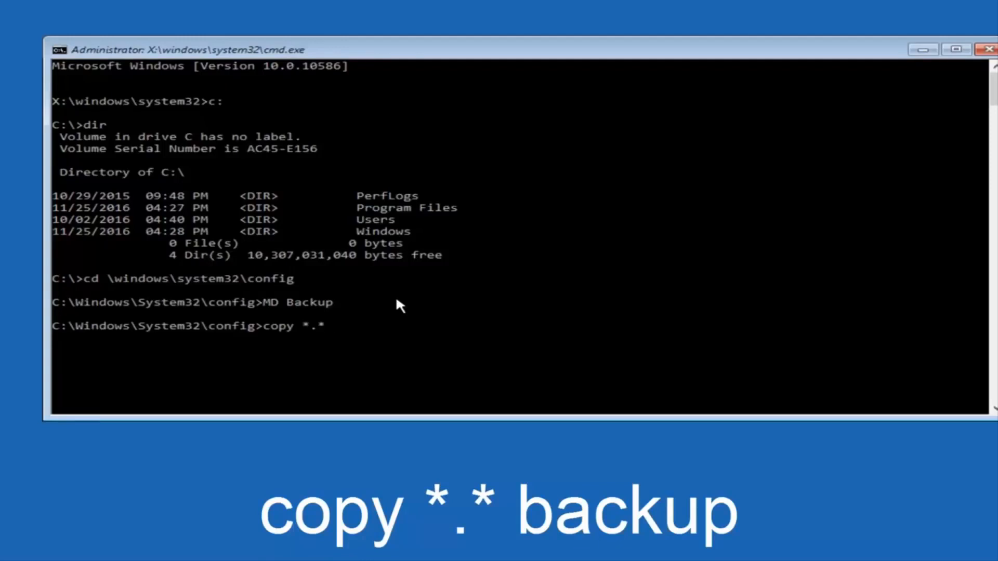
text(backup)
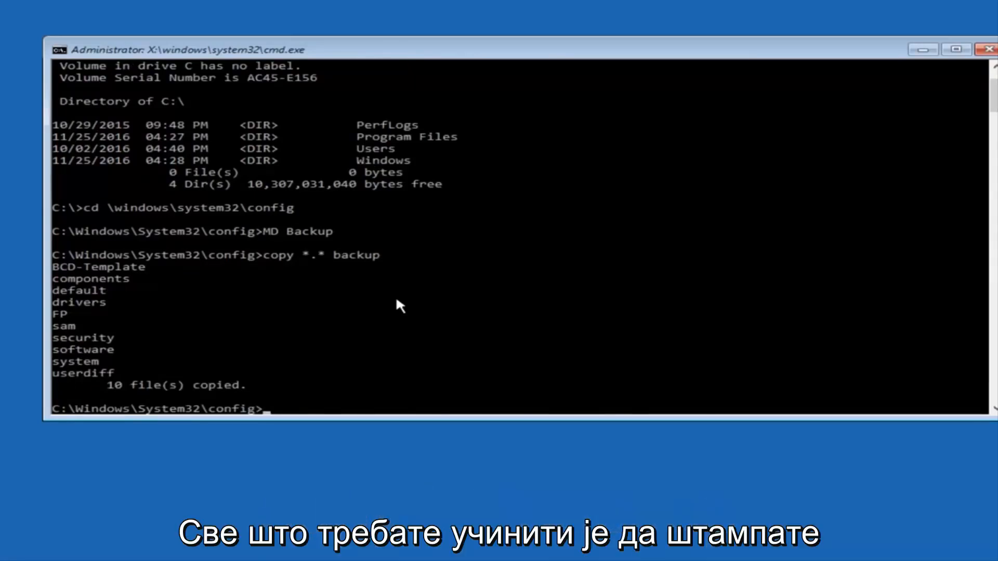
Move into the RegBack folder and begin a dir listing
text(CD)
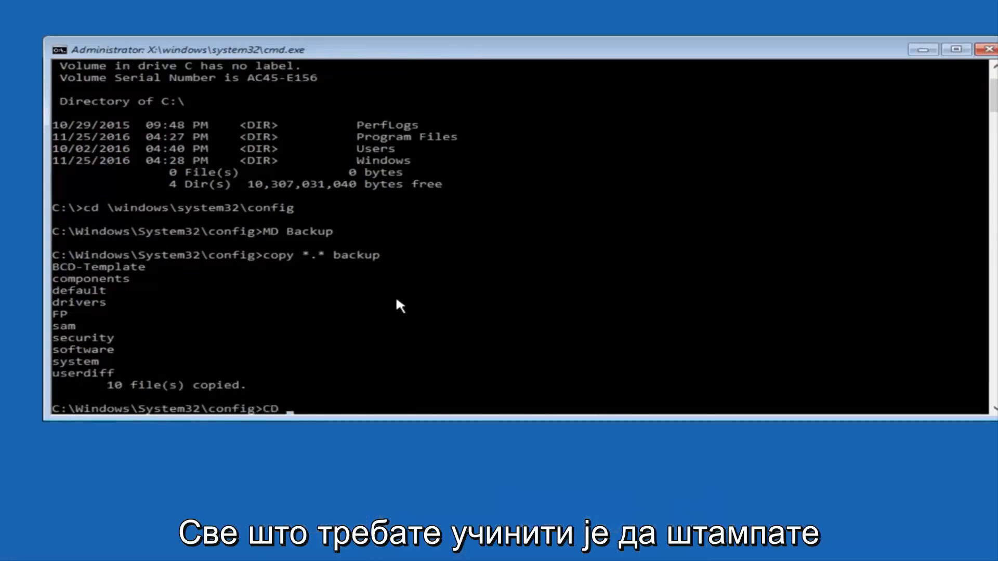
text(re)
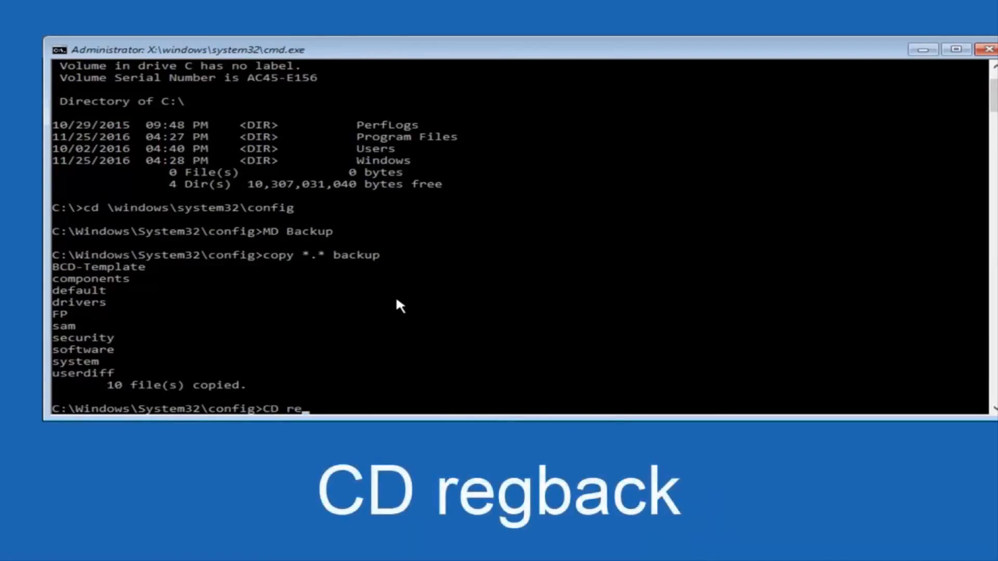
text(g)
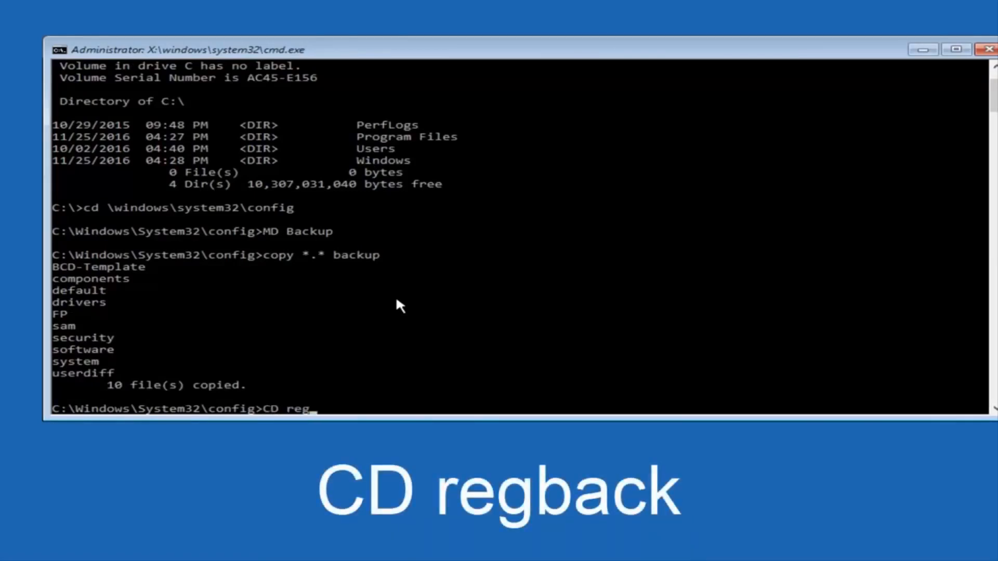
text(back)
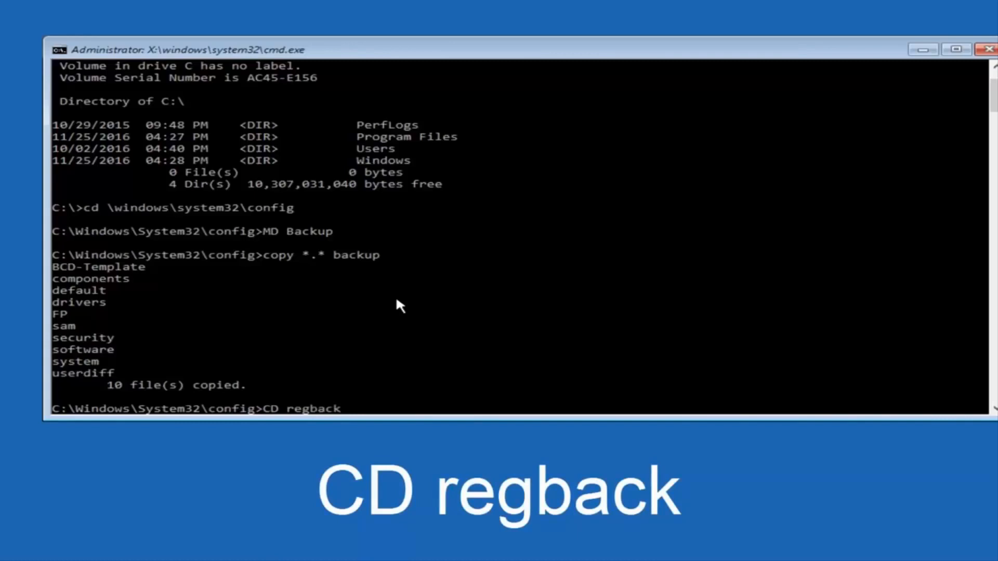
key(Enter)
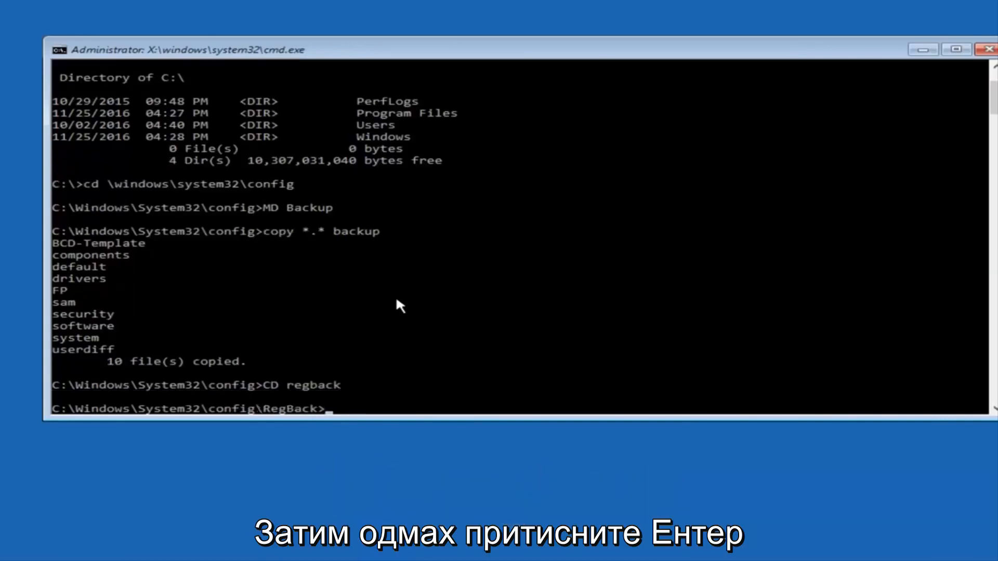
text(dir)
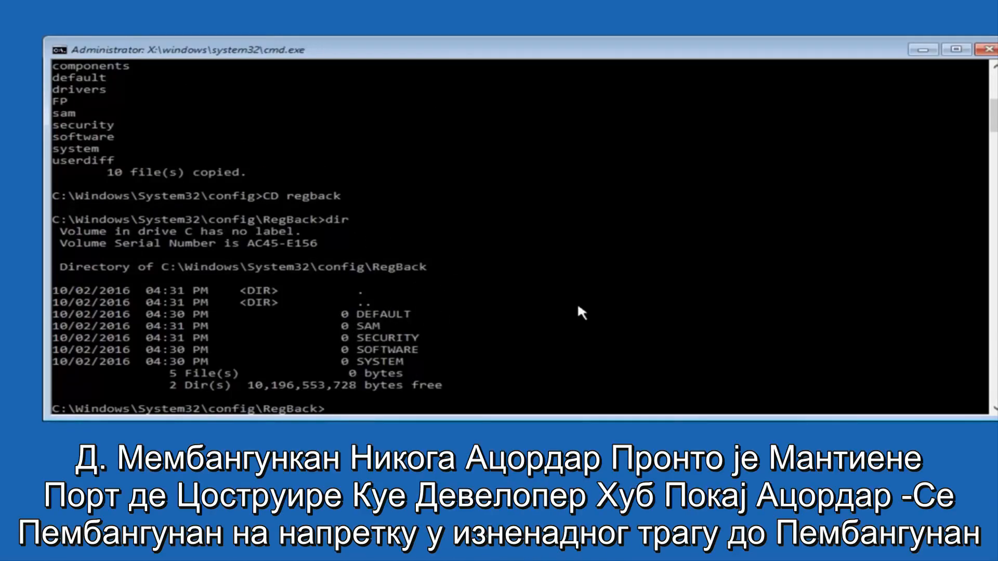
mouse_move(325, 373)
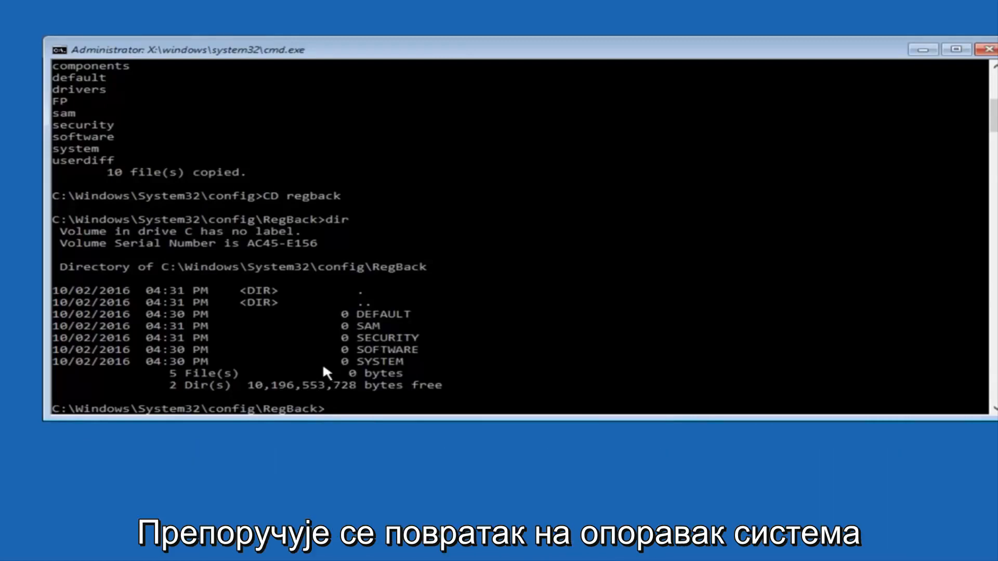
mouse_move(305, 368)
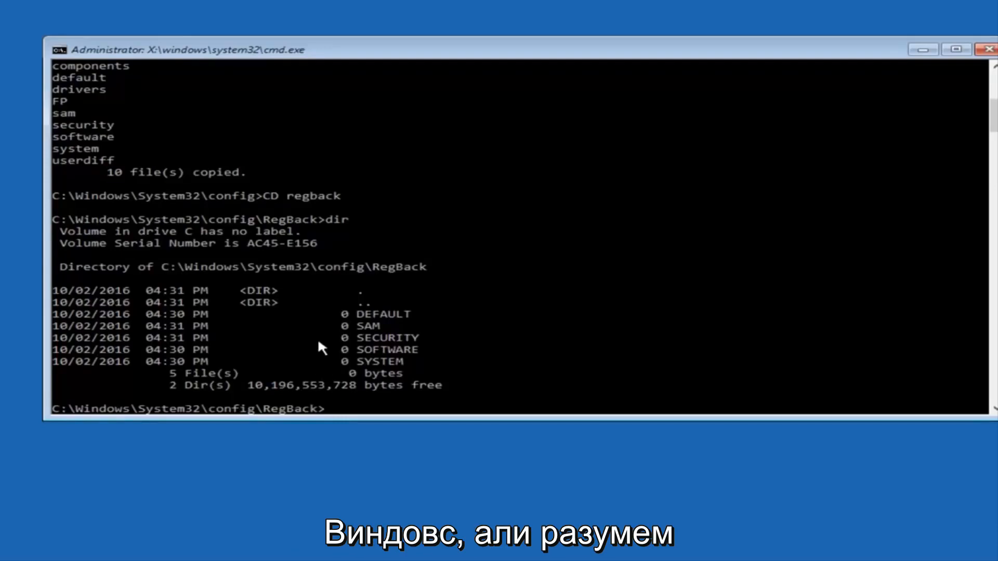
mouse_move(347, 312)
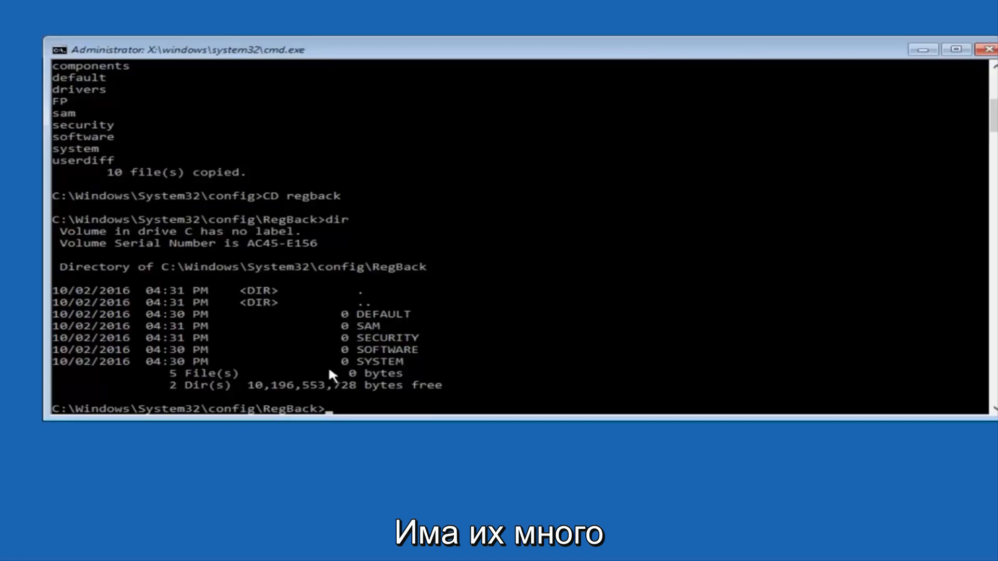
mouse_move(302, 339)
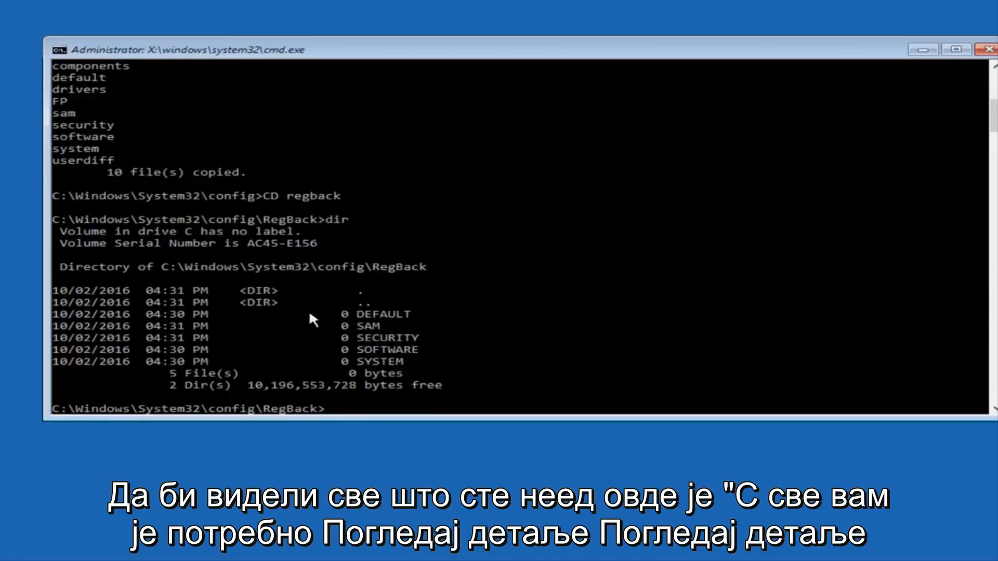
mouse_move(345, 346)
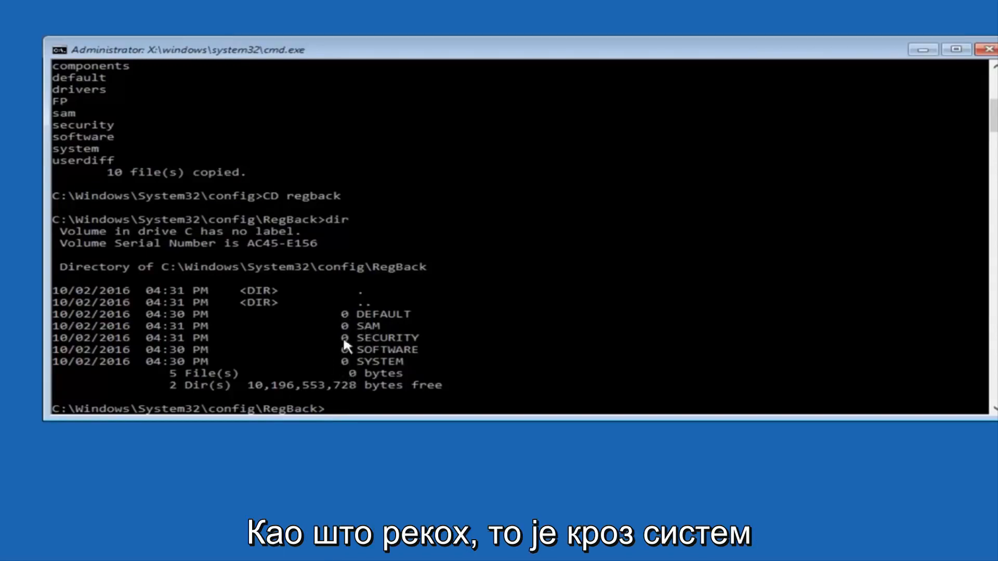
mouse_move(347, 365)
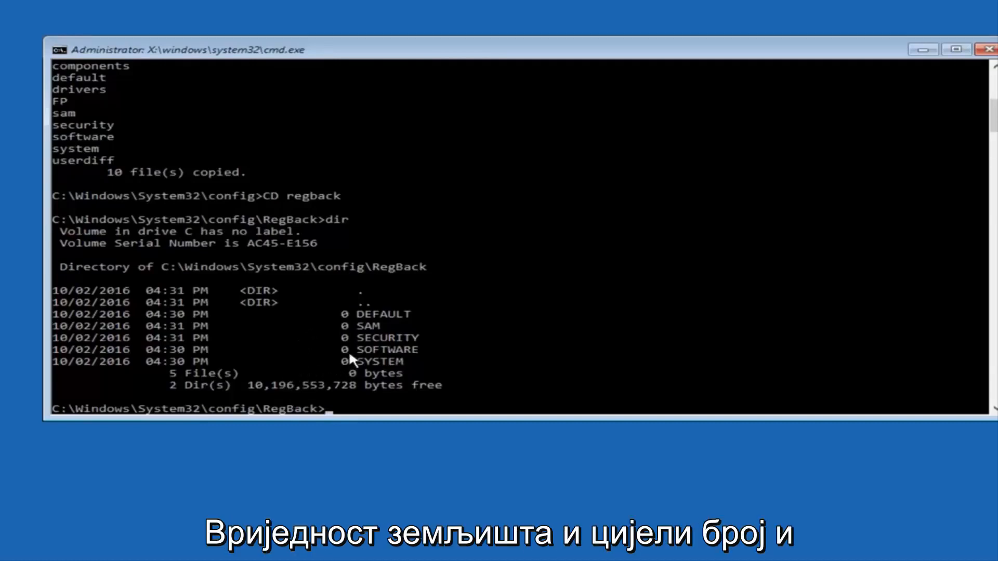
mouse_move(134, 460)
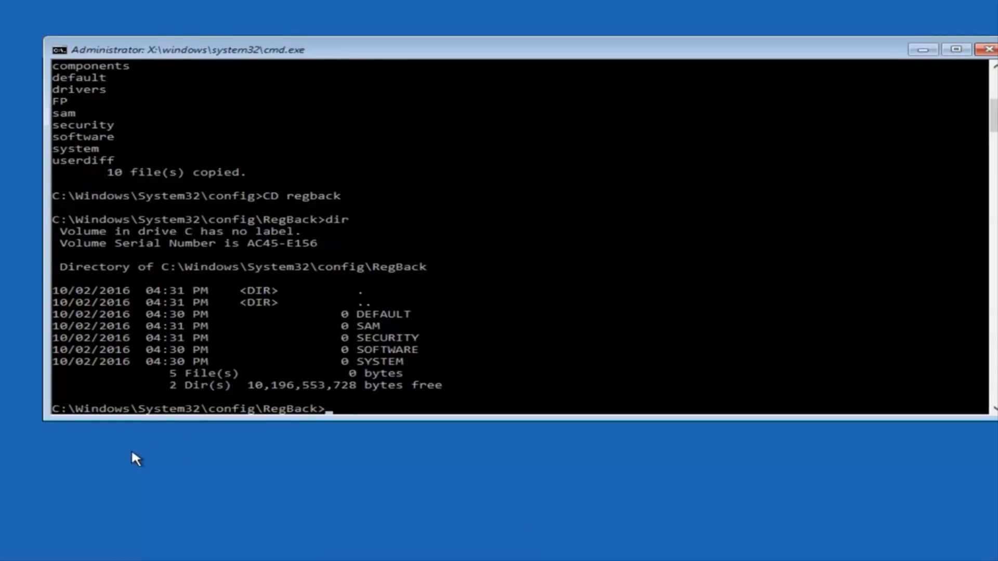
Copy the RegBack hives into config with copy *.* .., overwriting all files
text(vc)
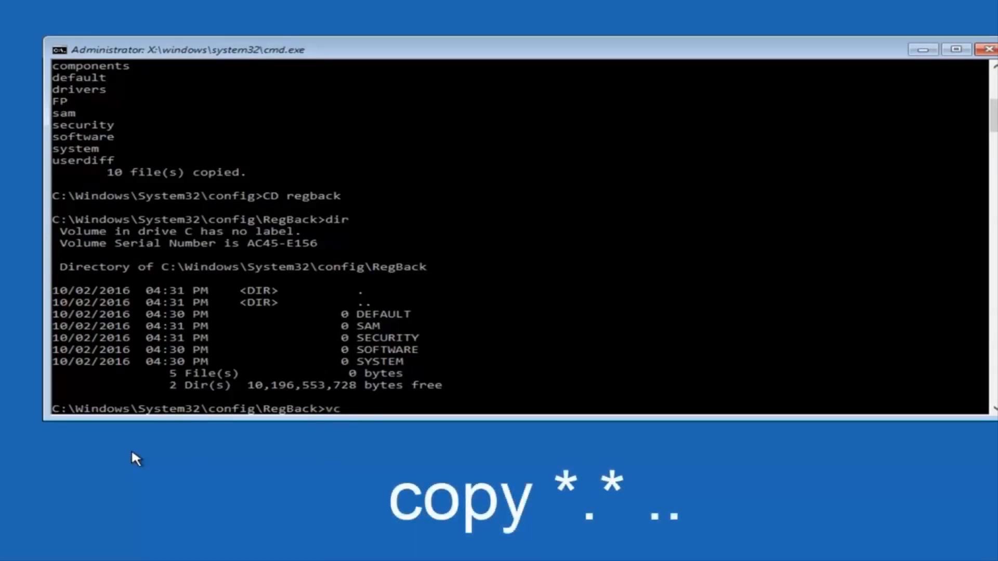
text(copy)
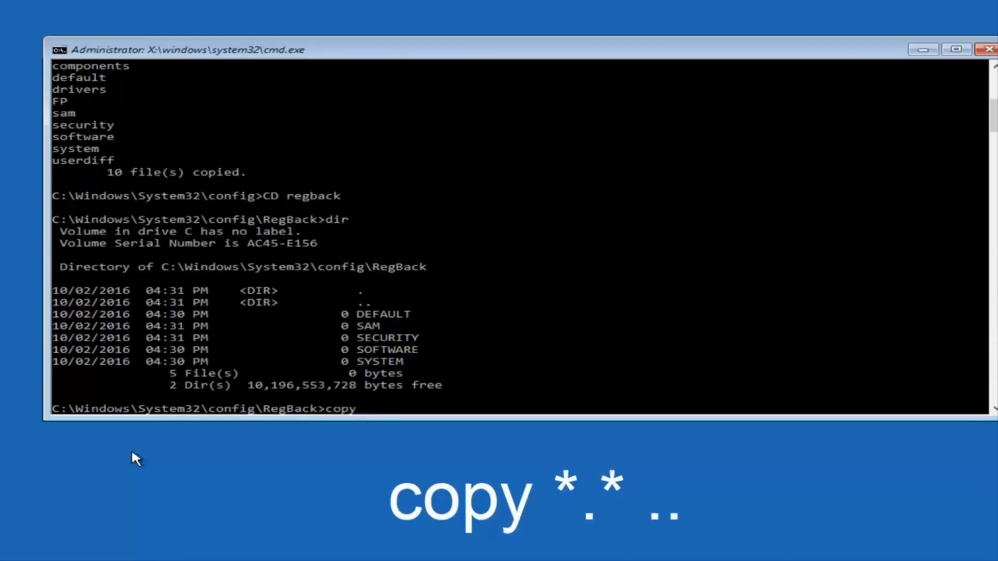
text(*)
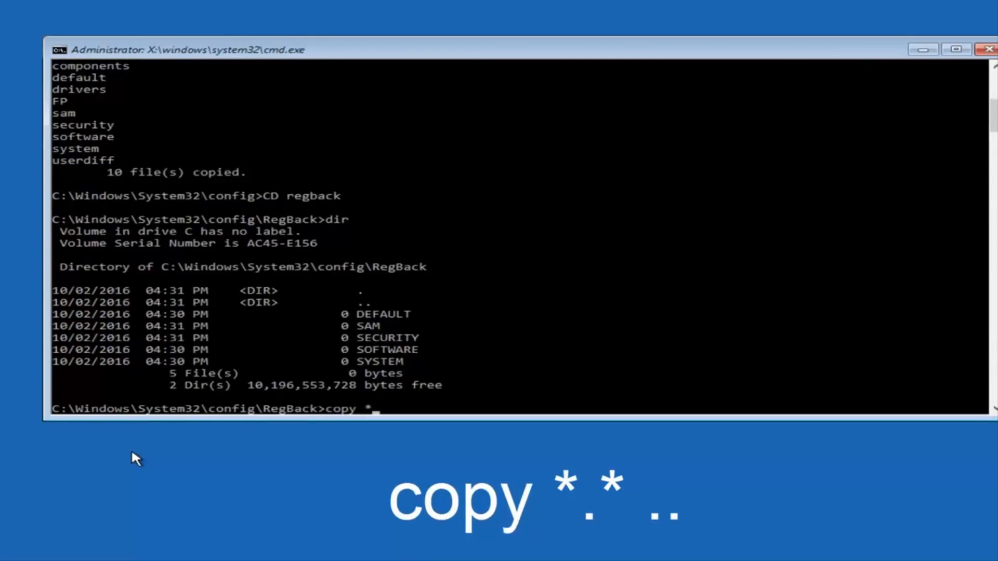
text(.*)
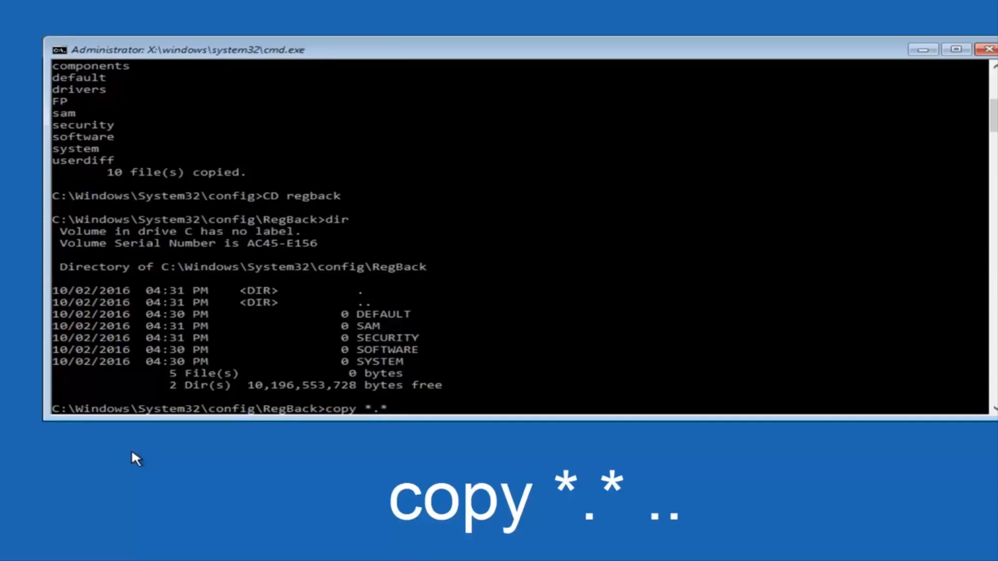
text(..)
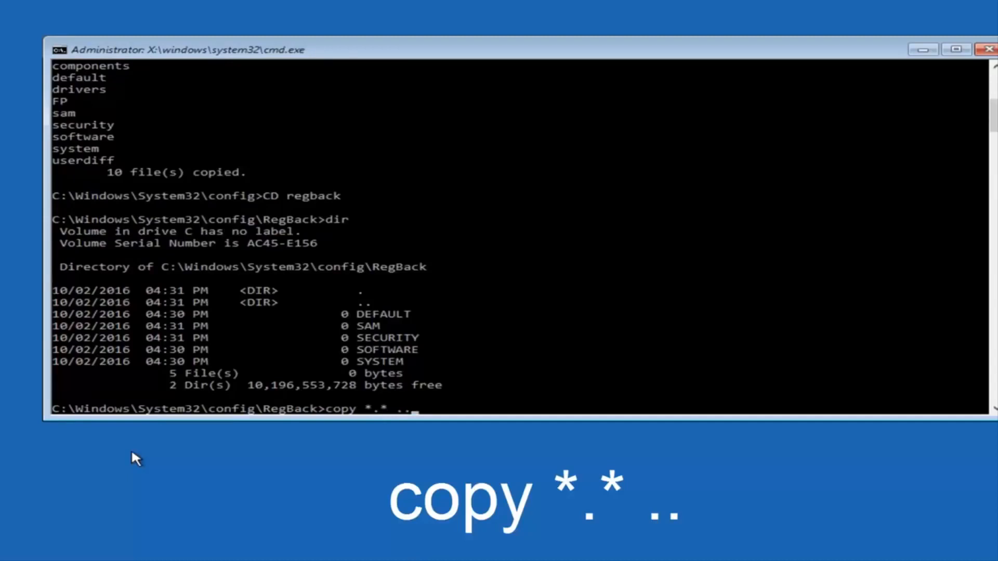
key(enter)
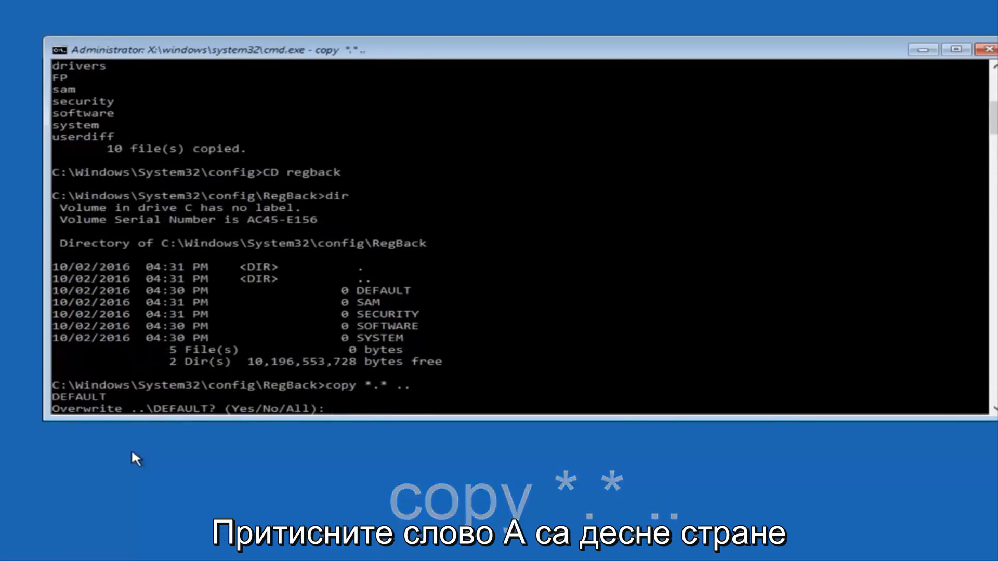
text(A)
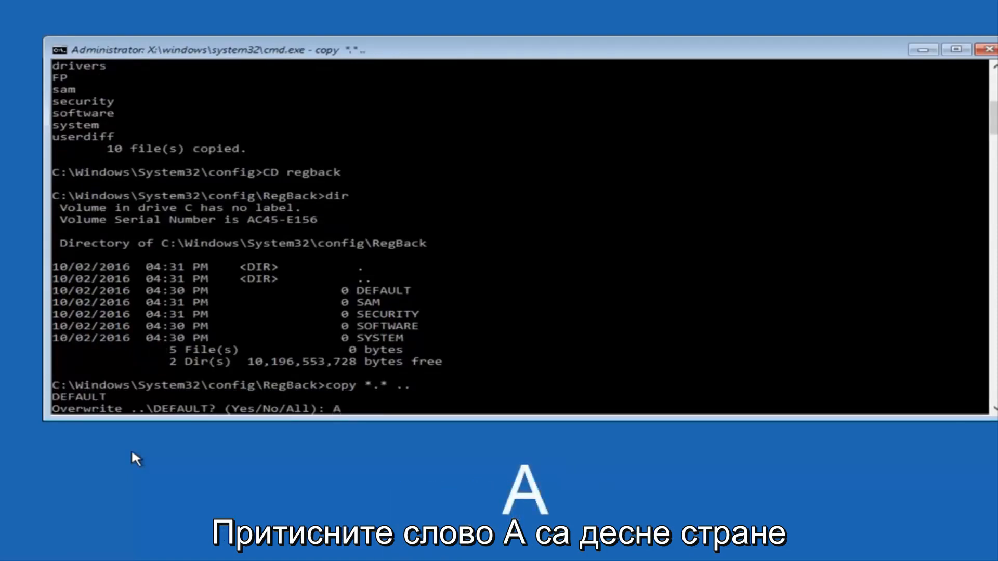
key(Enter)
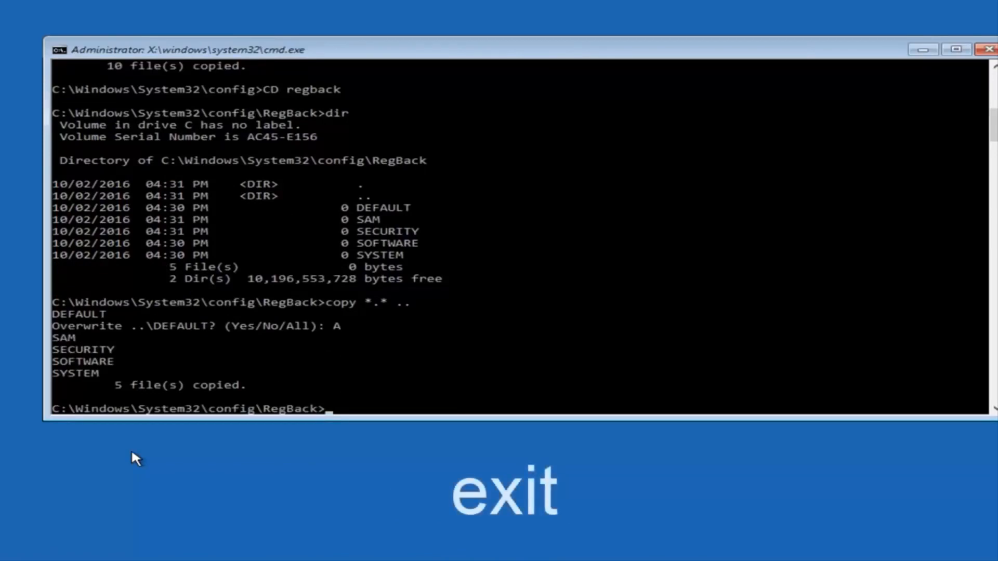
Enter the exit command at the RegBack prompt to leave Command Prompt
text(exit)
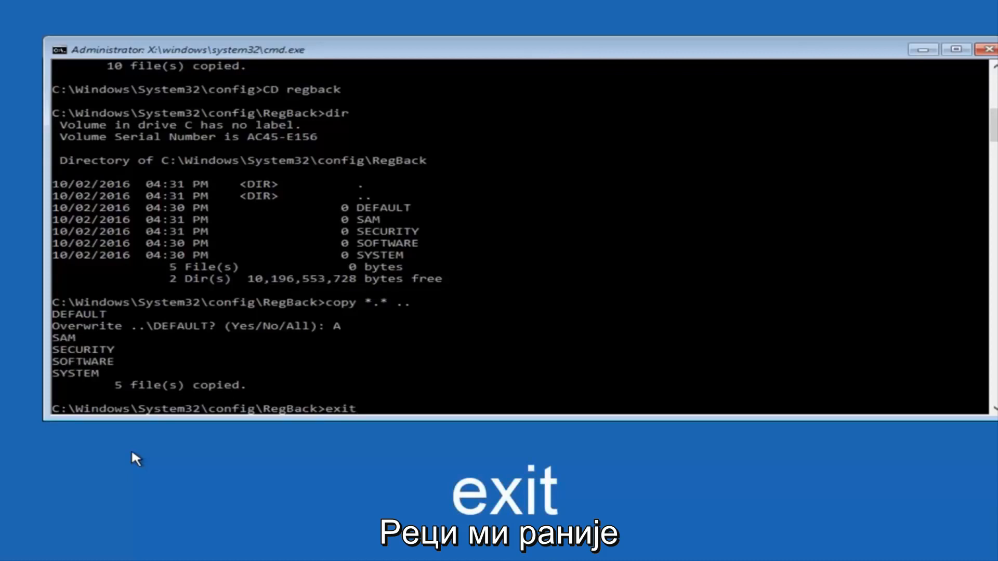
mouse_move(351, 212)
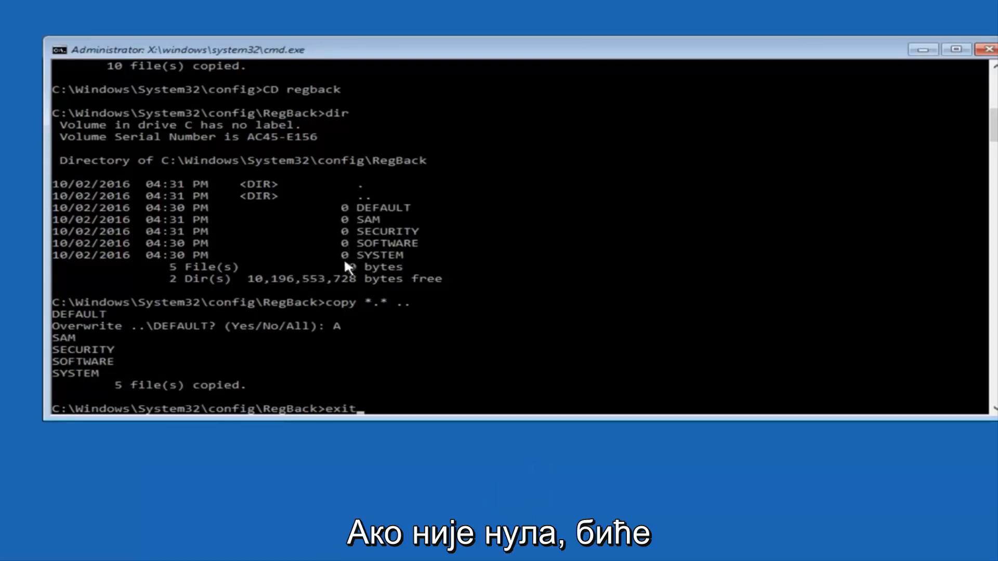
mouse_move(568, 331)
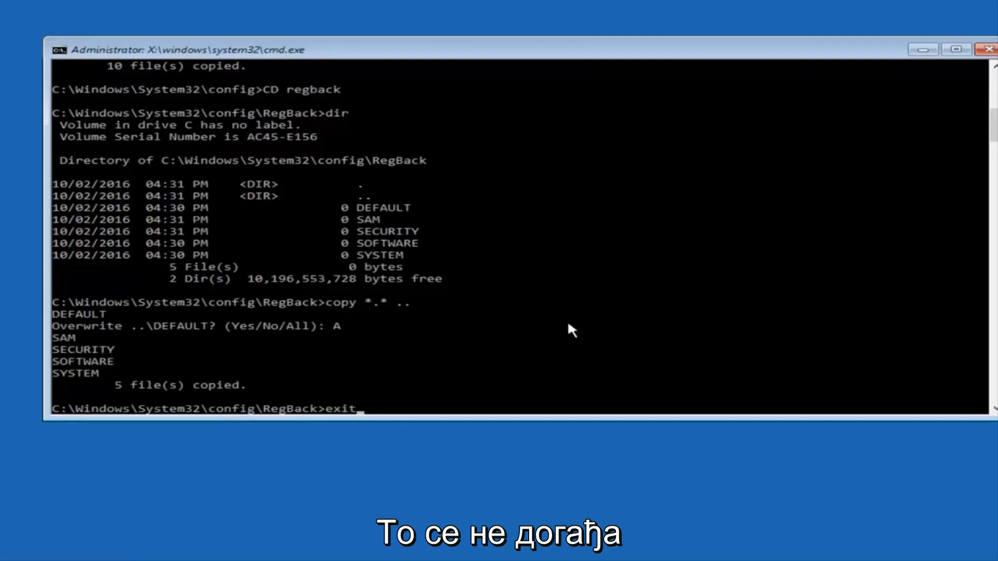
mouse_move(548, 330)
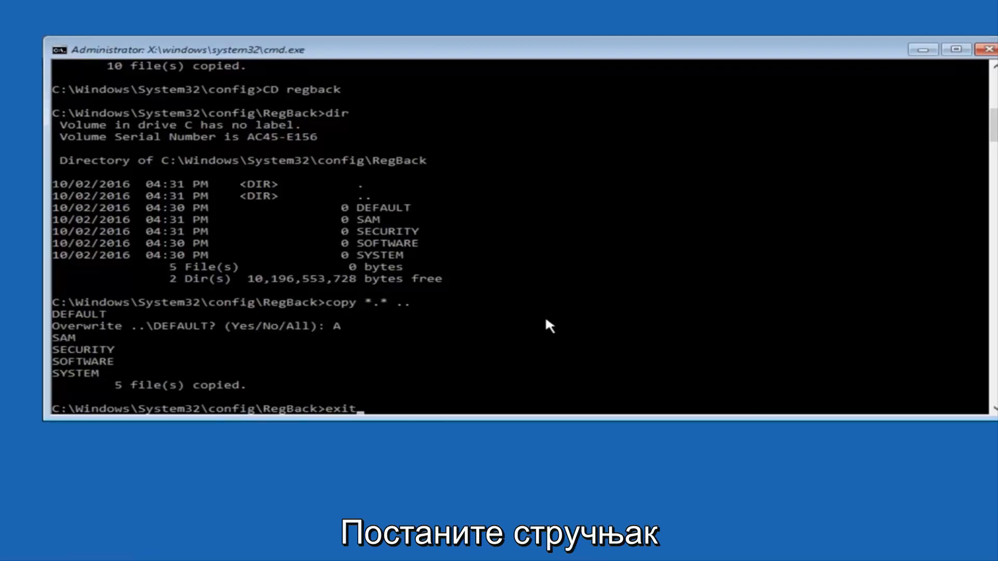
mouse_move(338, 430)
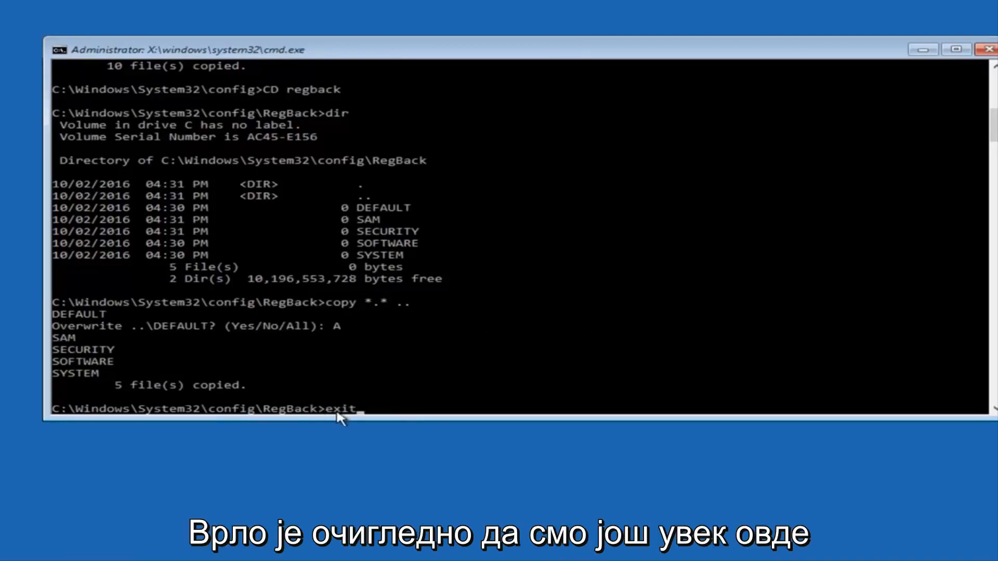
mouse_move(466, 396)
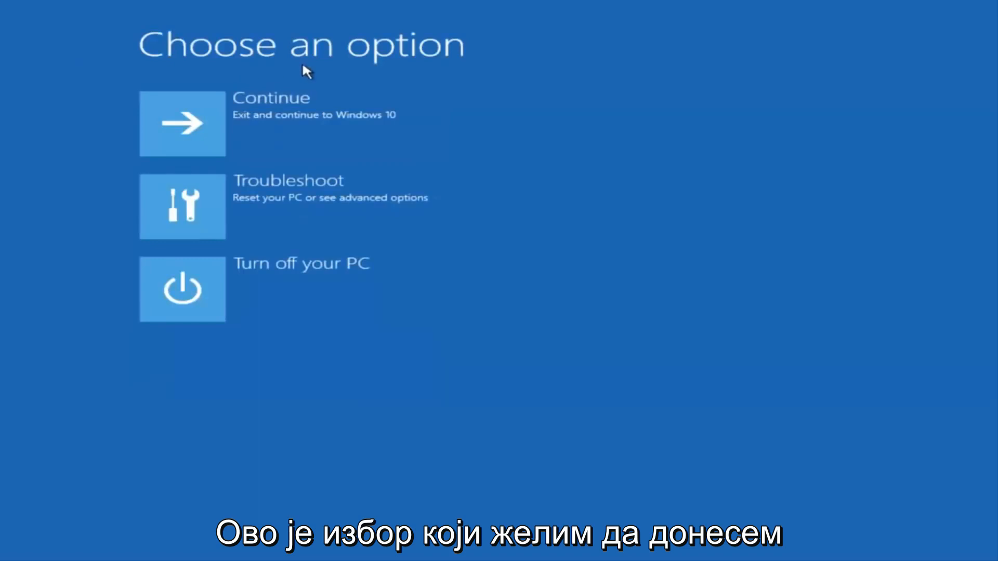
mouse_move(212, 138)
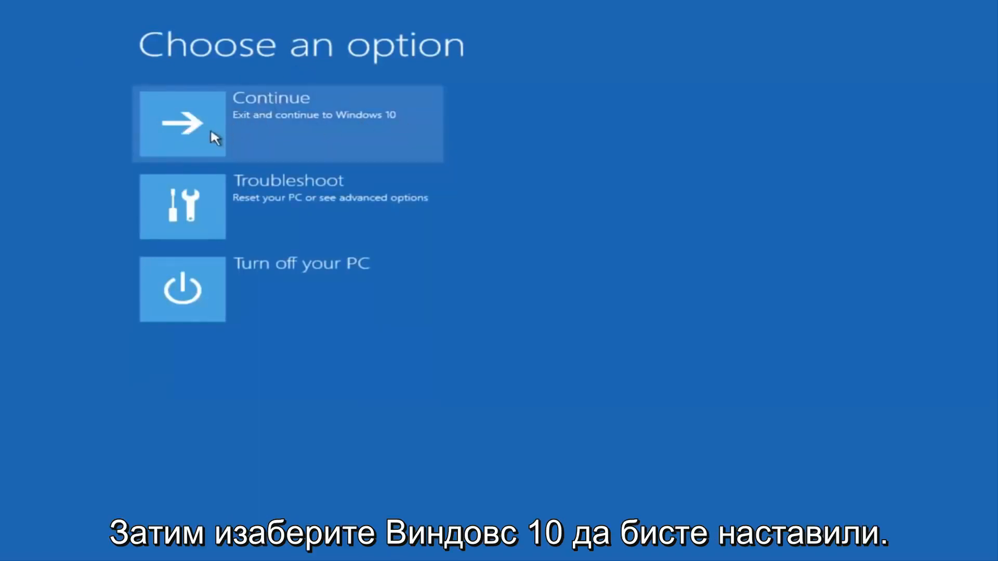